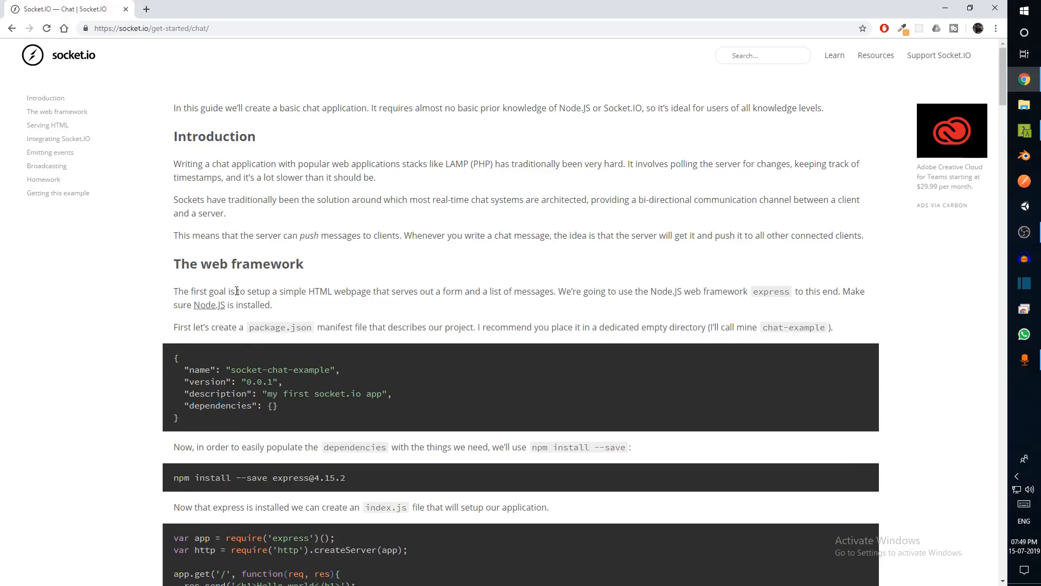
pyautogui.moveTo(414, 324)
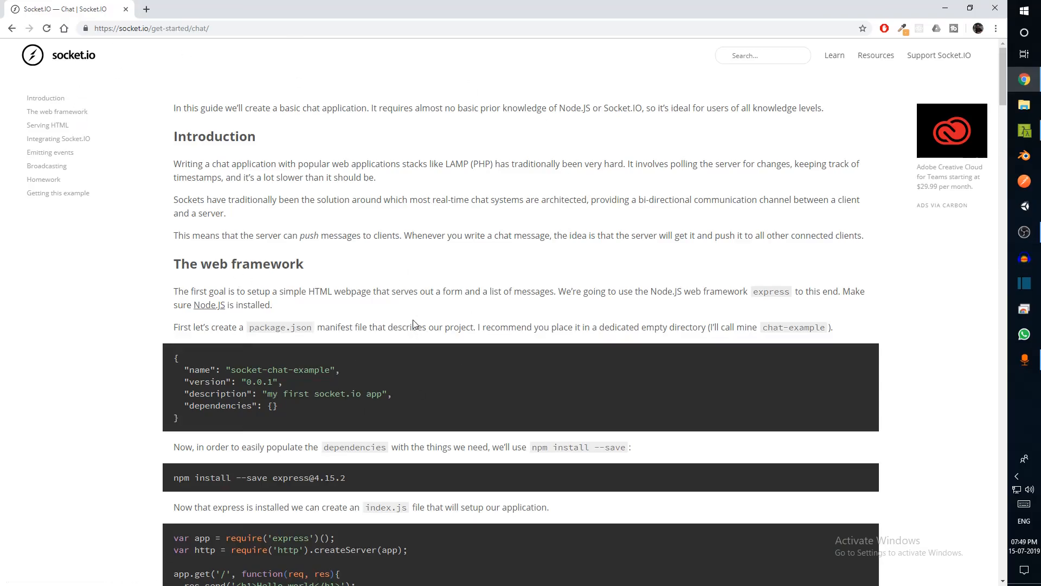
# - Scroll the Socket.IO chat guide down to the web framework section's express install command
pyautogui.scroll(-3)
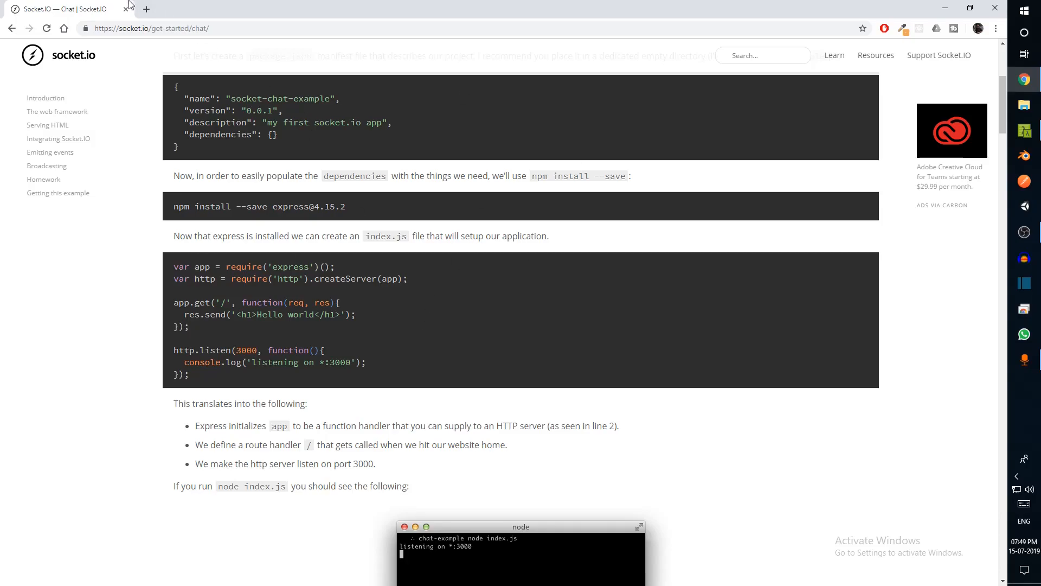
pyautogui.moveTo(590, 351)
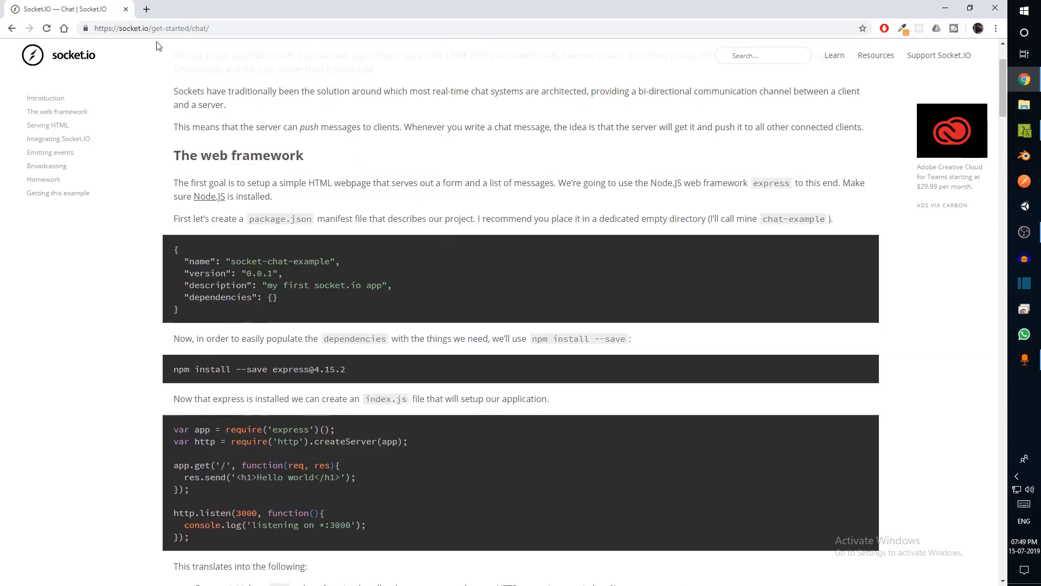
pyautogui.moveTo(414, 107)
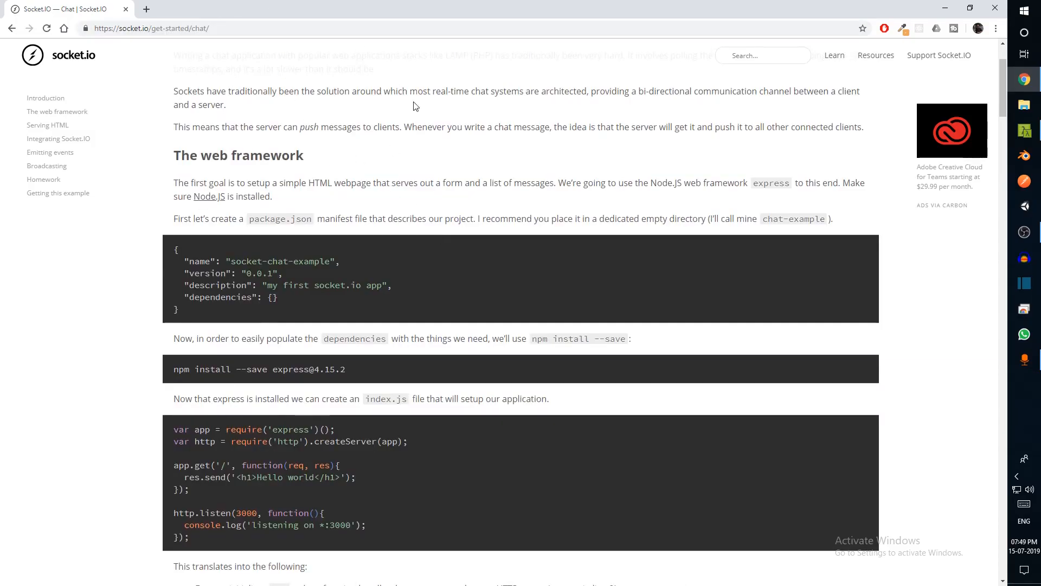
pyautogui.scroll(-3)
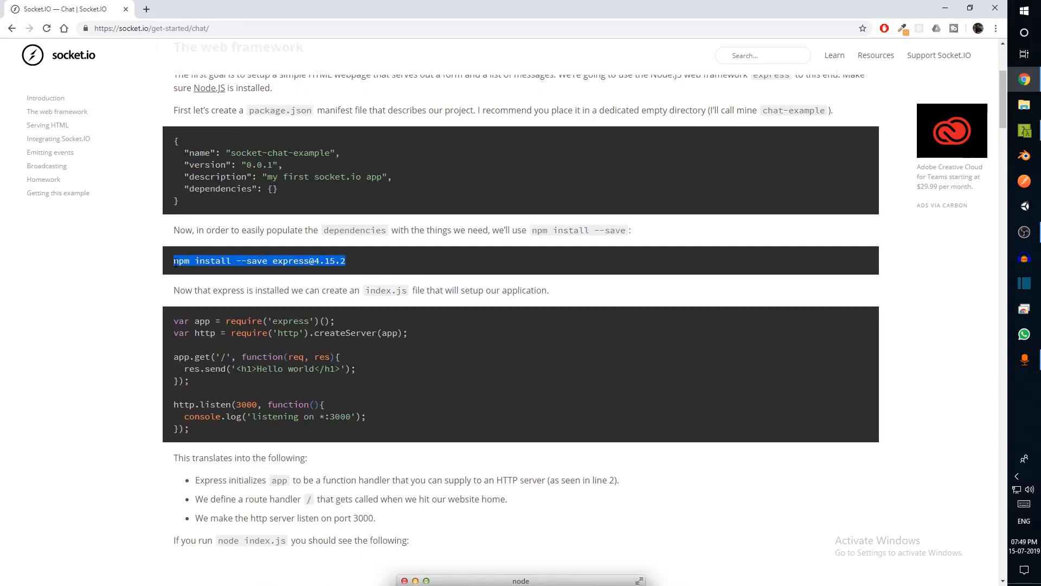
pyautogui.press('alt+tab')
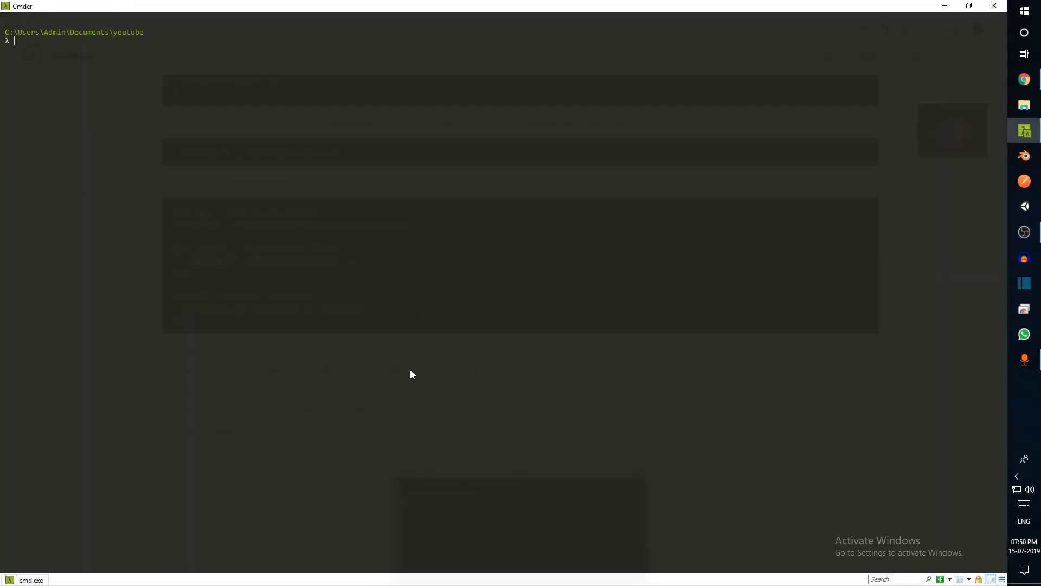
pyautogui.write('mkd')
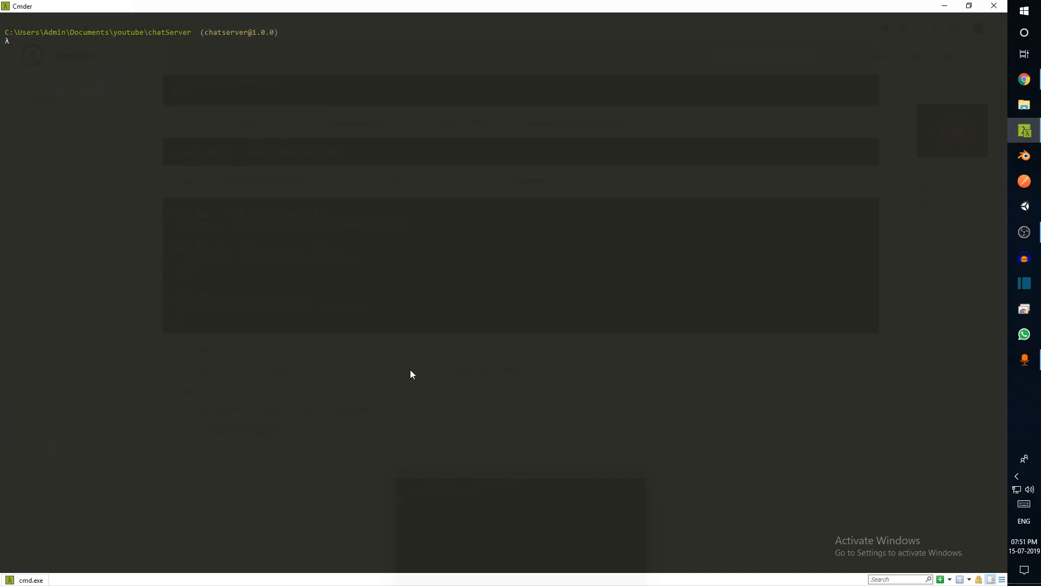
pyautogui.write('touch')
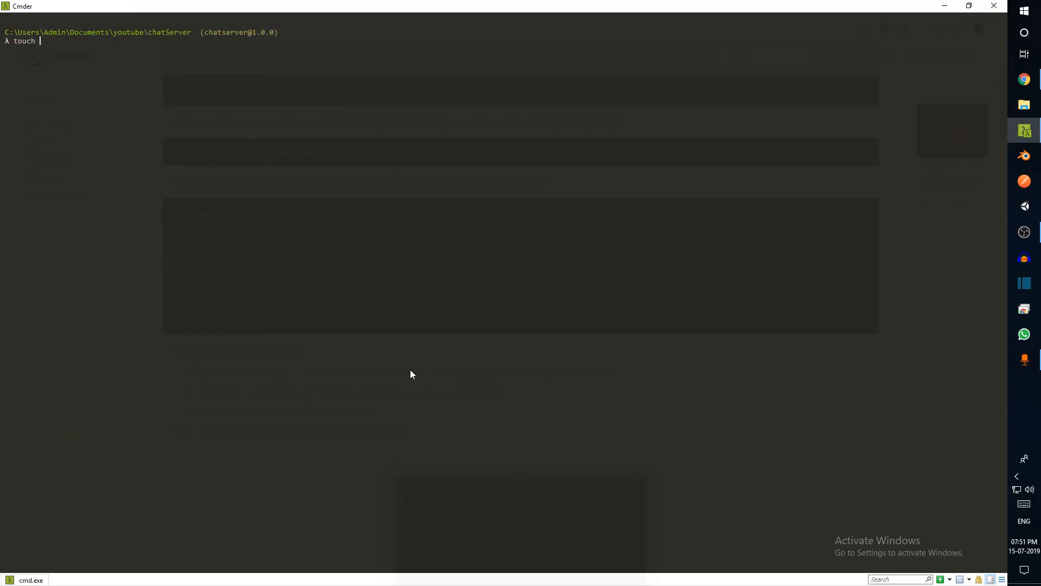
pyautogui.write('index.js')
pyautogui.write('ls')
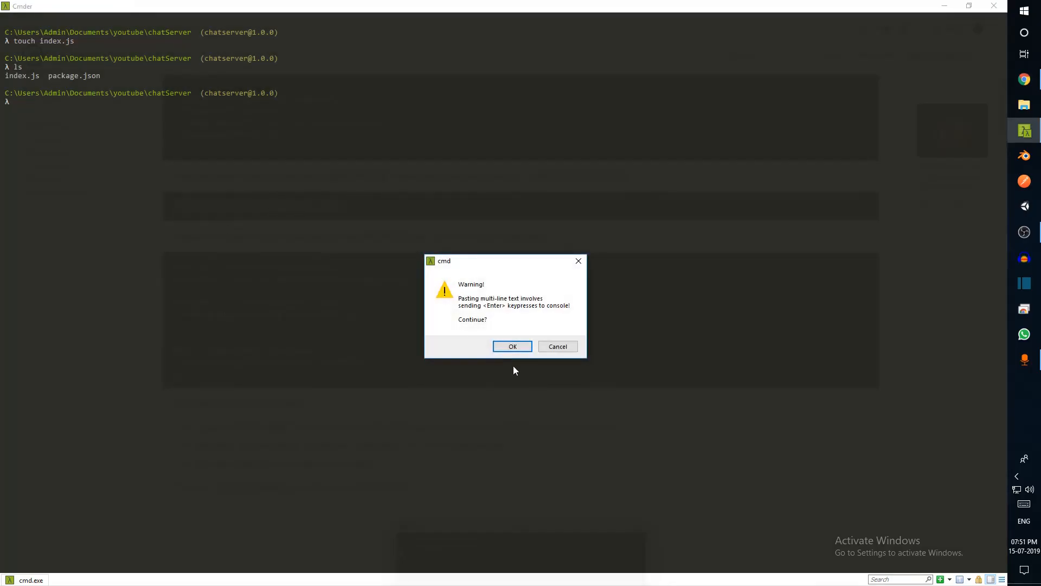
pyautogui.click(512, 346)
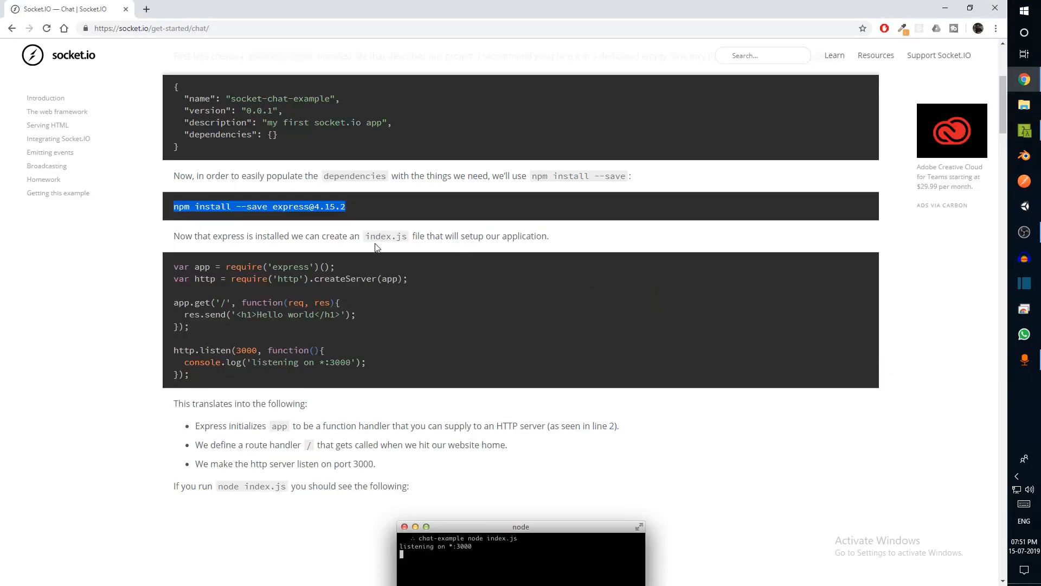
pyautogui.moveTo(173, 267); pyautogui.dragTo(188, 374)
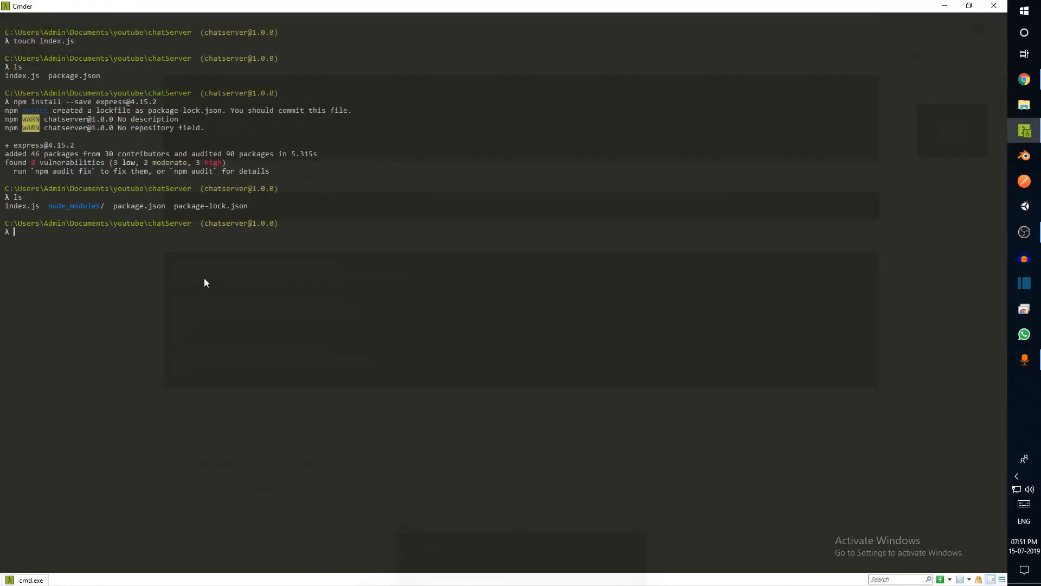
# - Launch VS Code with 'code .', install nodemon, and load localhost:3000 in Chrome
pyautogui.write('code .')
pyautogui.write('no')
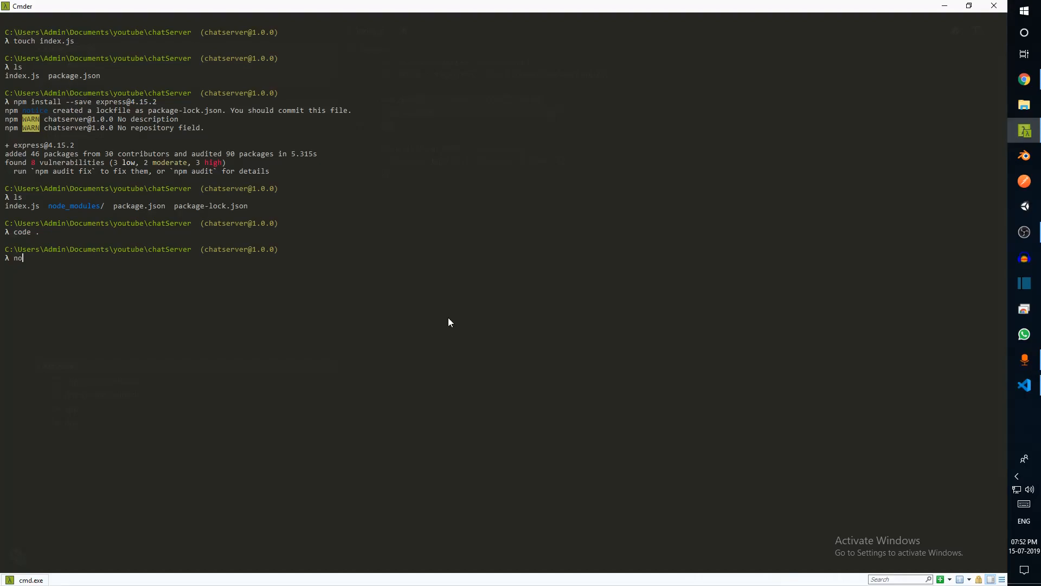
pyautogui.write('npm i')
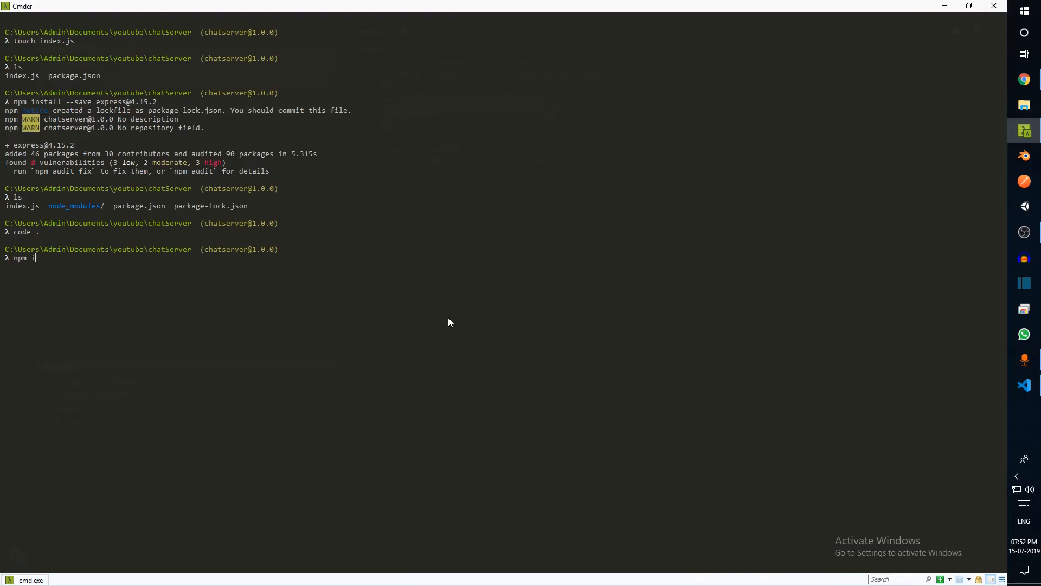
pyautogui.write('stall mn')
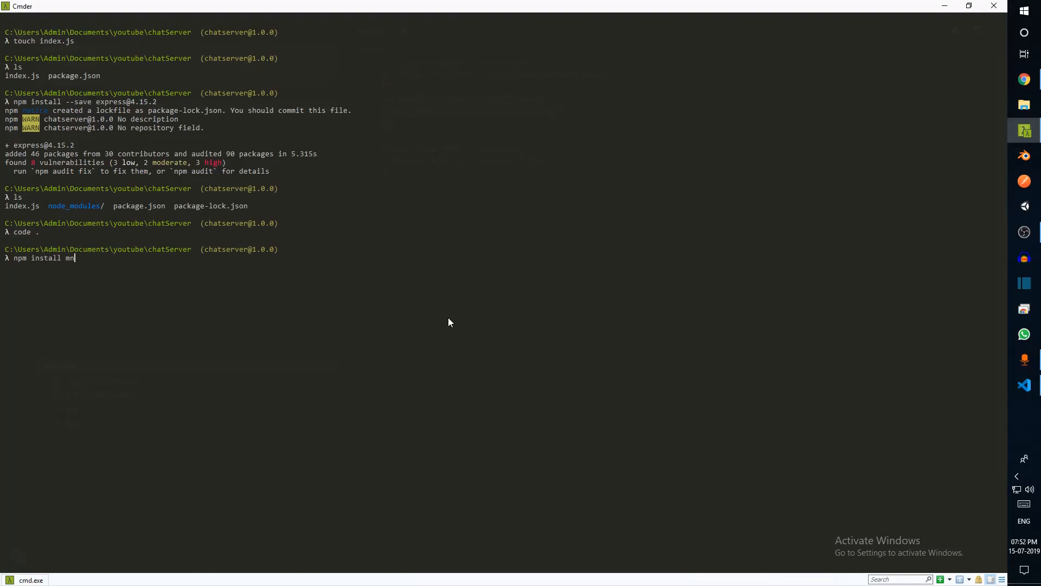
pyautogui.write('odemon')
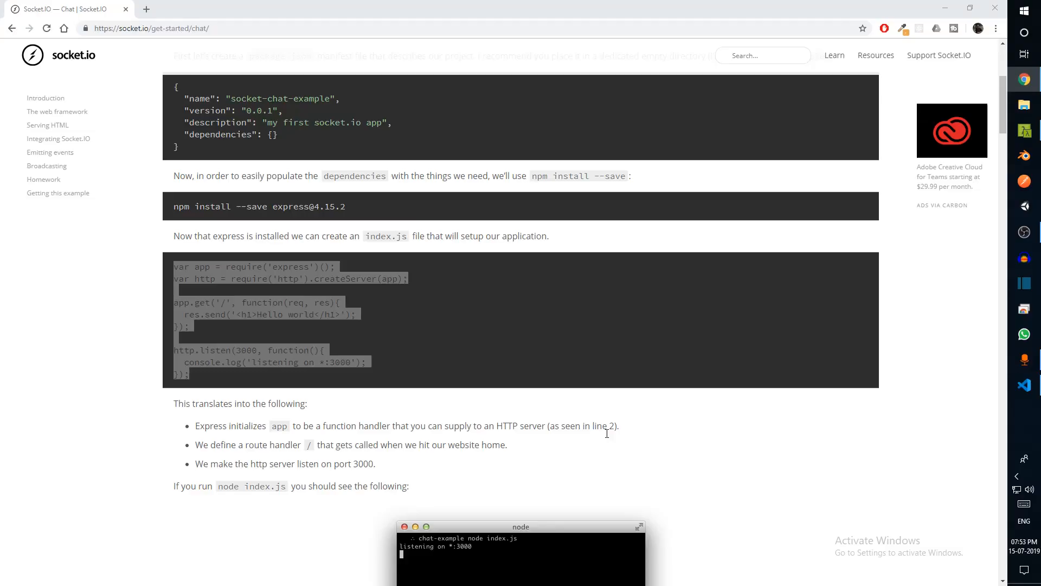
pyautogui.write('localhost:3000')
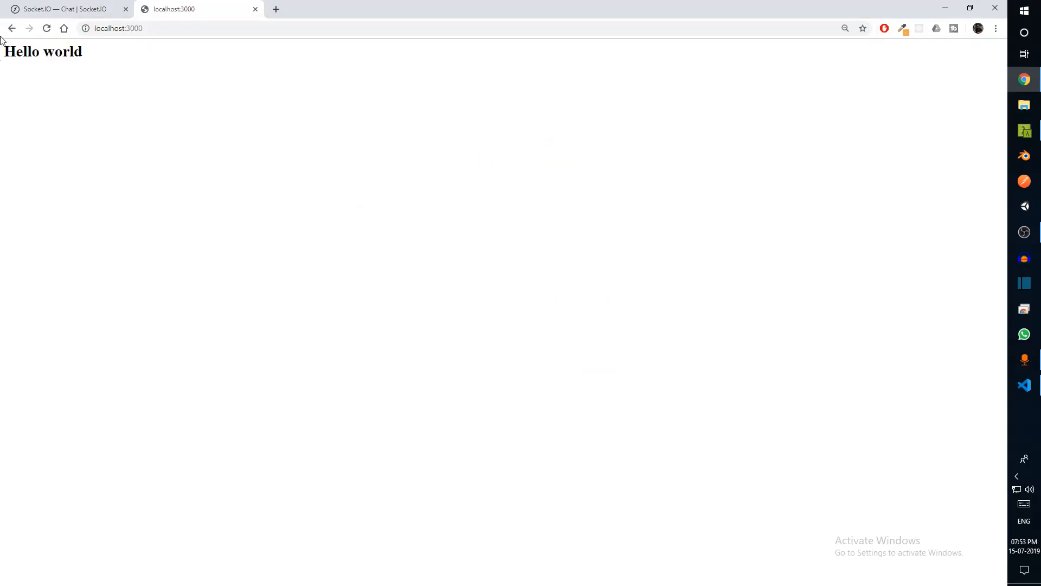
# - Make index.js serve index.html via res.sendFile(__dirname + '/index.html') and run the server
pyautogui.click(62, 9)
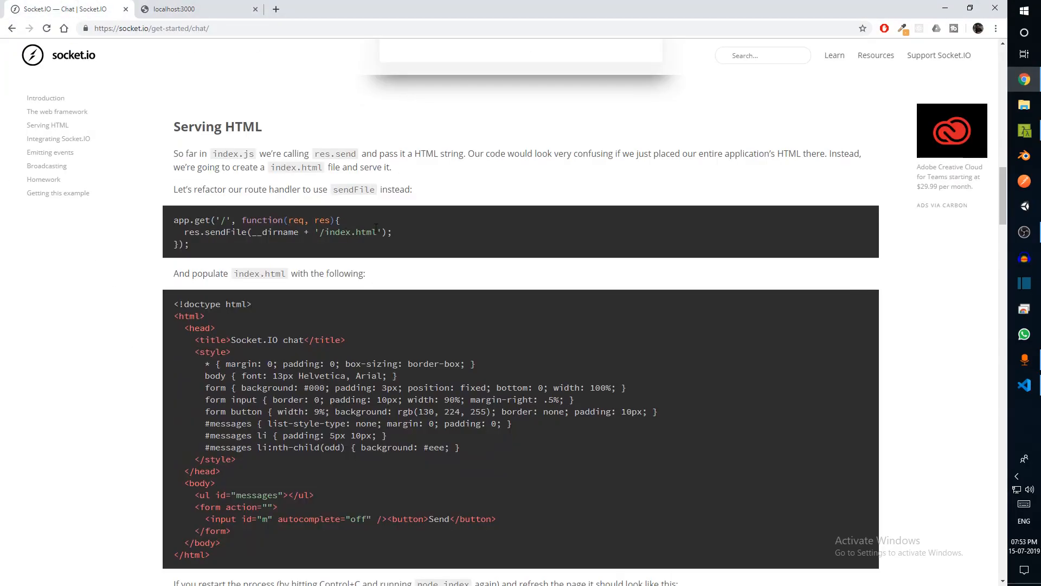
pyautogui.moveTo(174, 221); pyautogui.dragTo(188, 244)
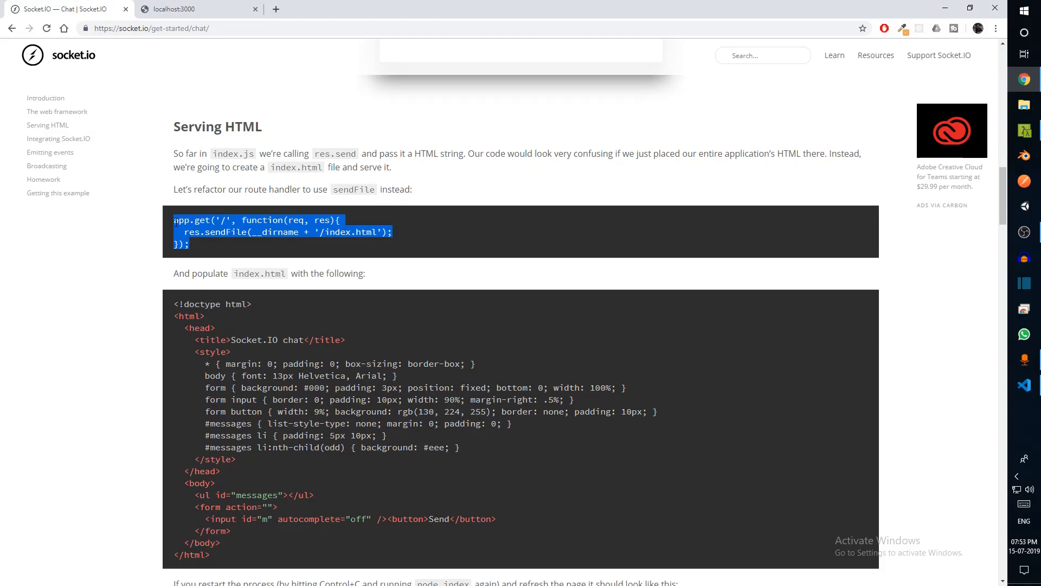
pyautogui.click(1022, 385)
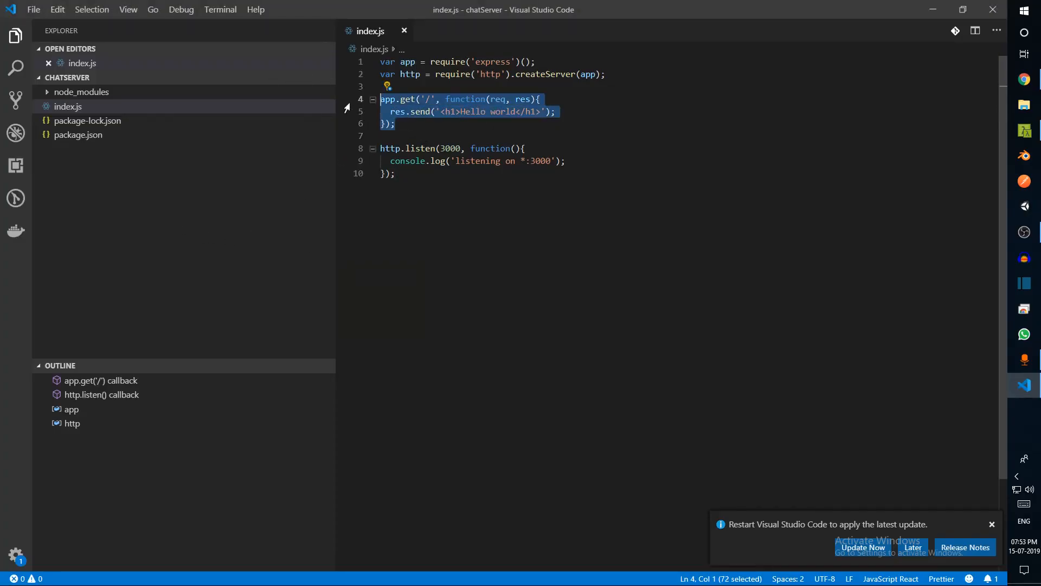
pyautogui.write("res.sendFile(__dirname + '/index.html');")
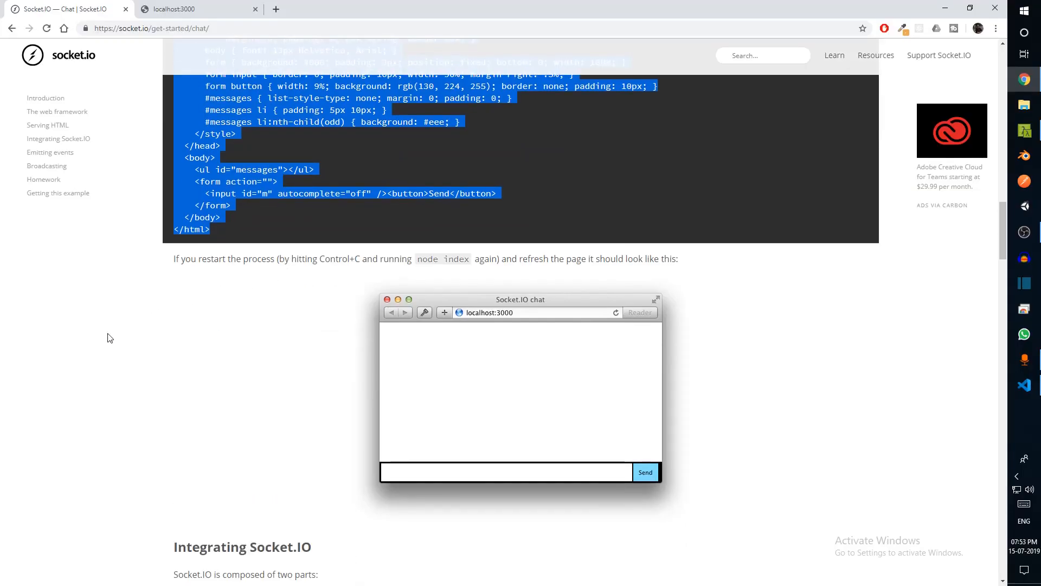
pyautogui.scroll(-3)
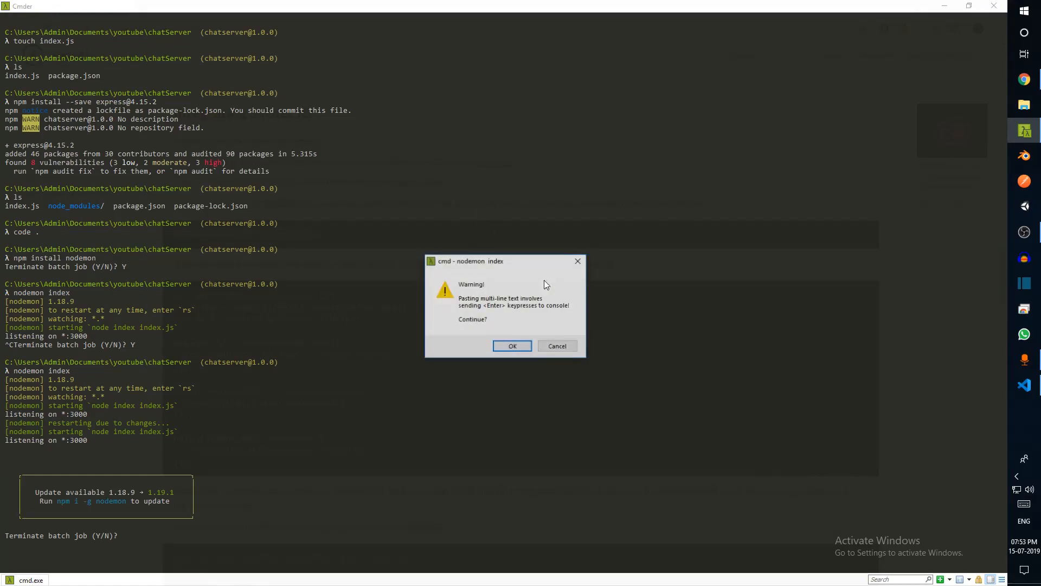
pyautogui.click(512, 345)
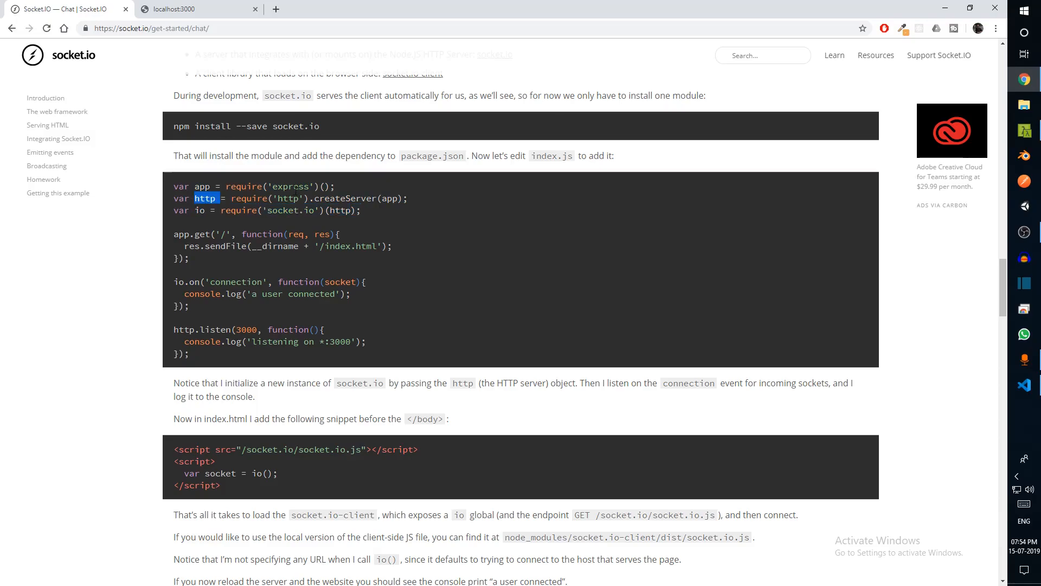
pyautogui.moveTo(196, 363)
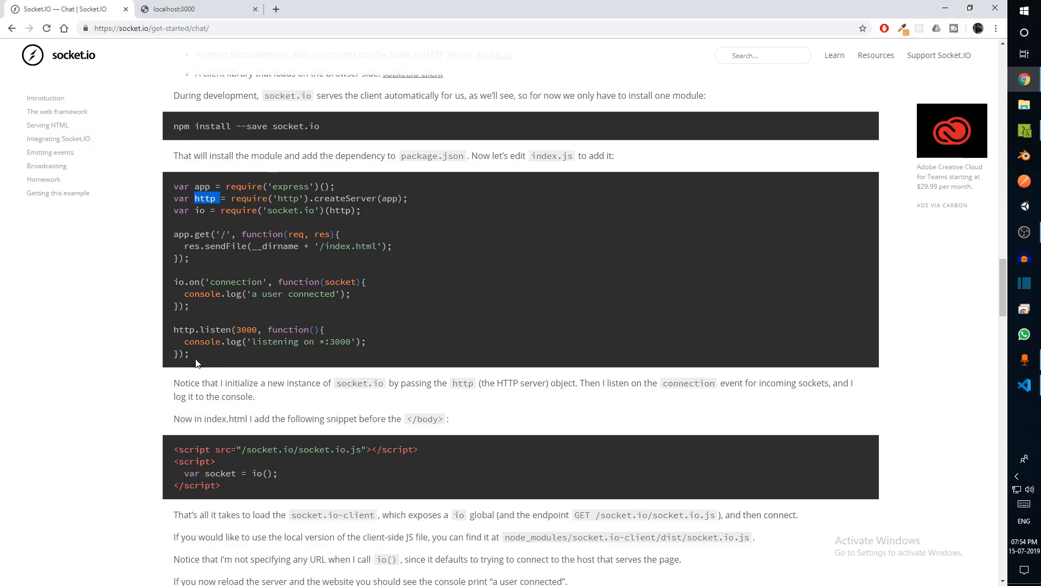
# - Check the chat page in Chrome, then review the connection event across index.html and index.js
pyautogui.press('alt+tab')
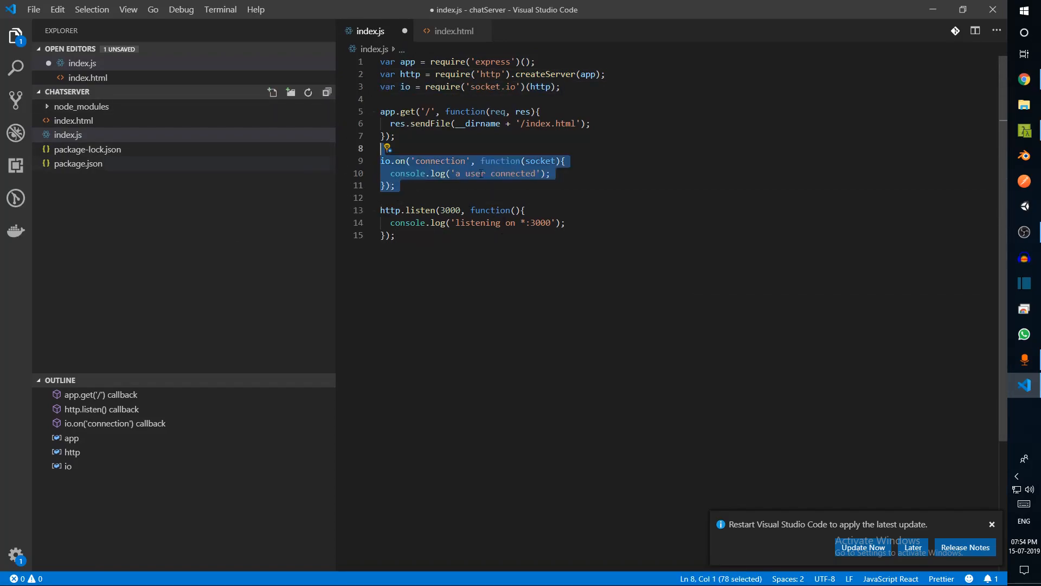
pyautogui.doubleClick(439, 161)
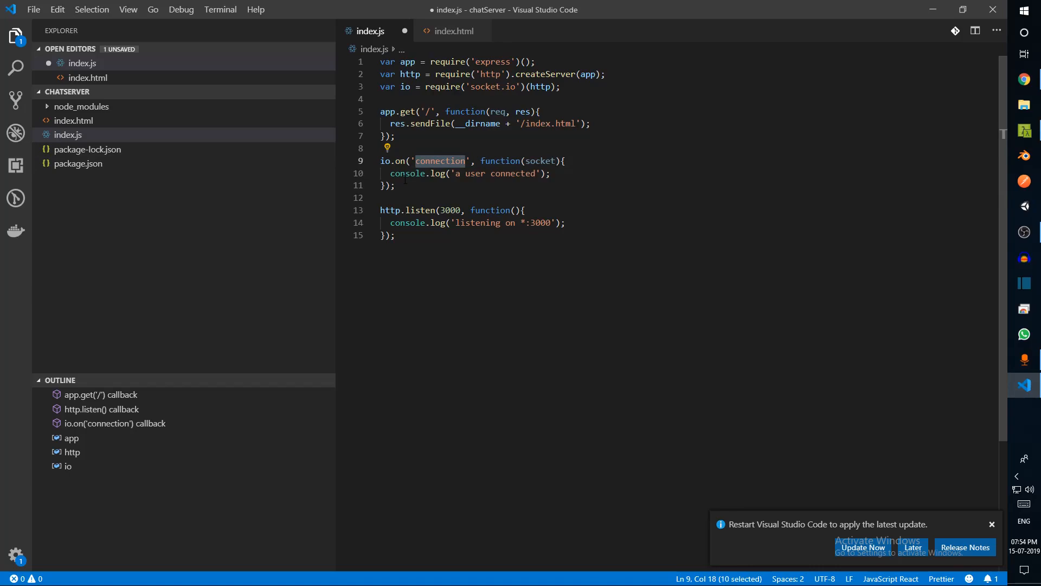
pyautogui.click(454, 31)
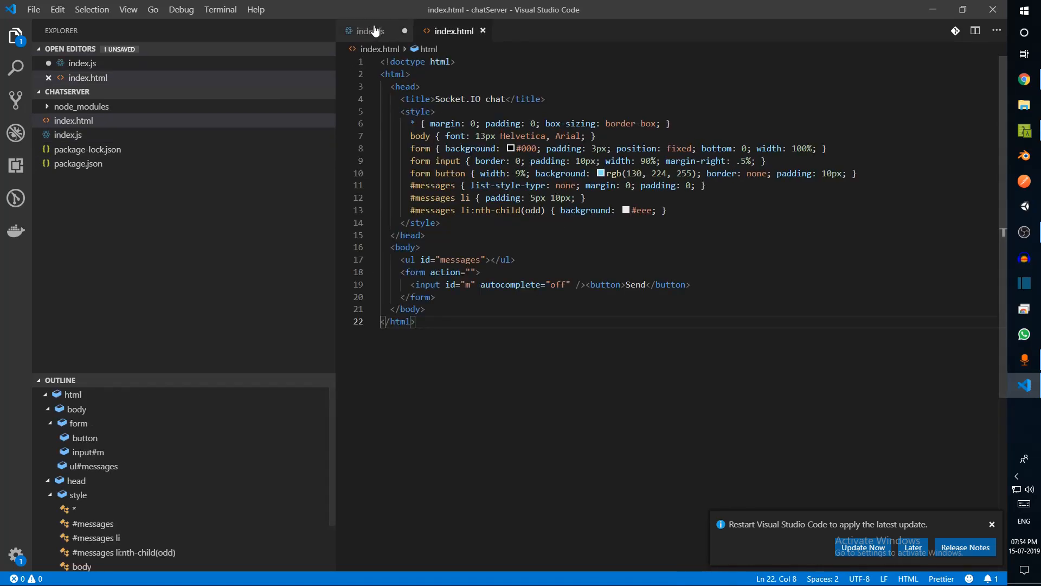
pyautogui.click(370, 31)
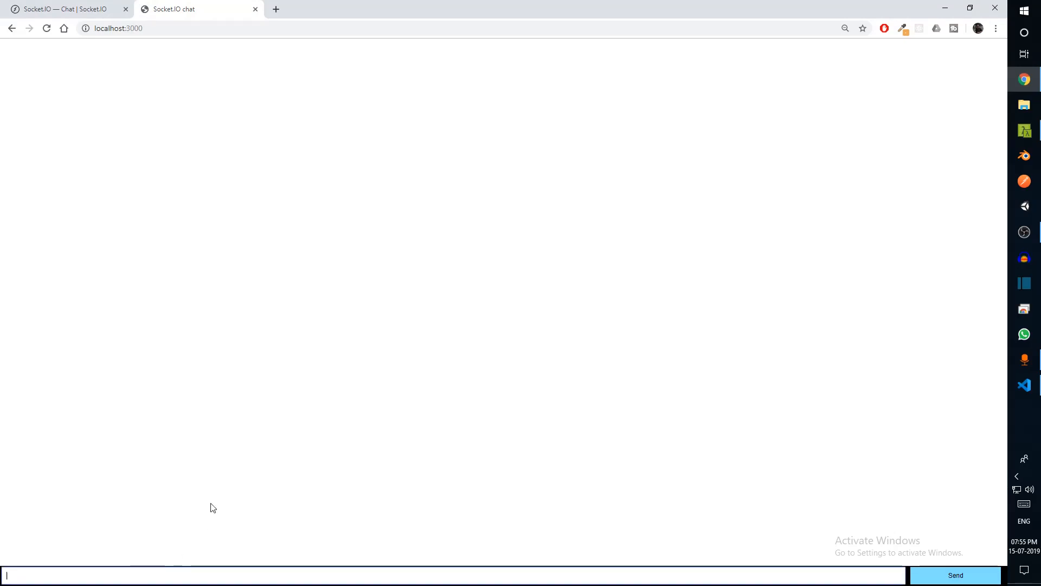
# - Paste the socket.io client script with io() before </body> in index.html and save
pyautogui.press('alt+tab')
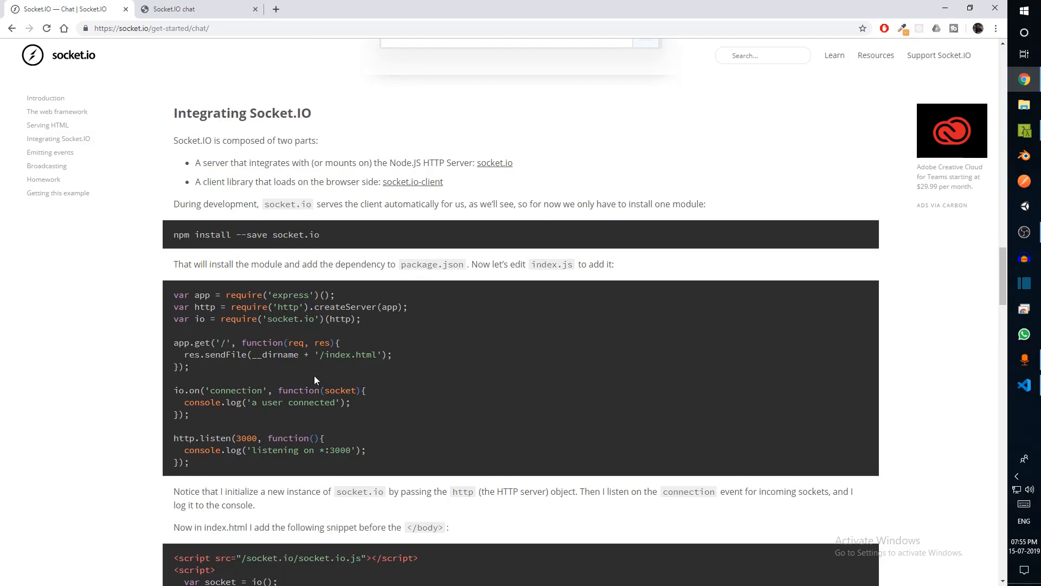
pyautogui.scroll(-3)
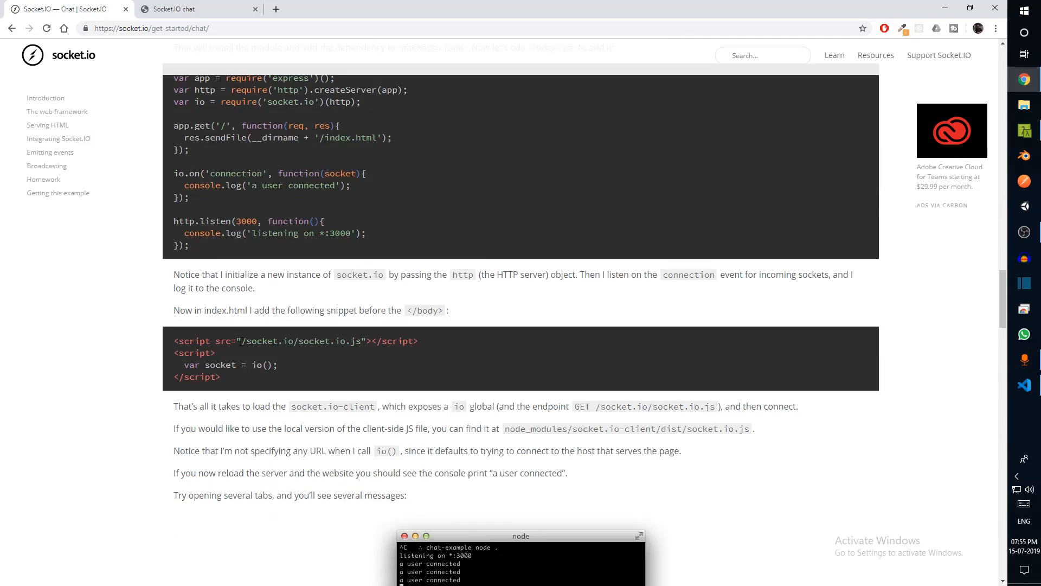
pyautogui.click(1023, 385)
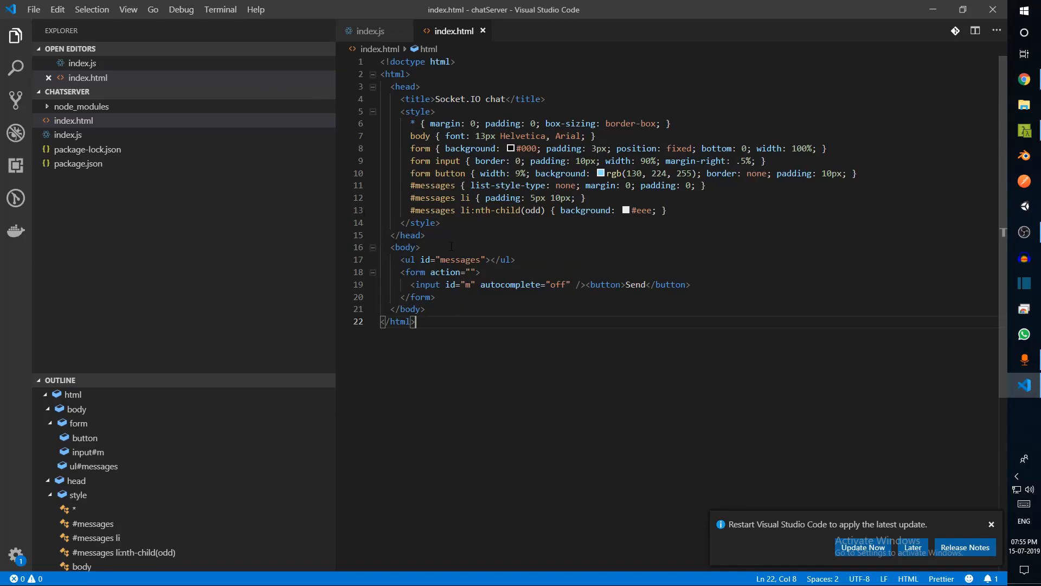
pyautogui.click(435, 298)
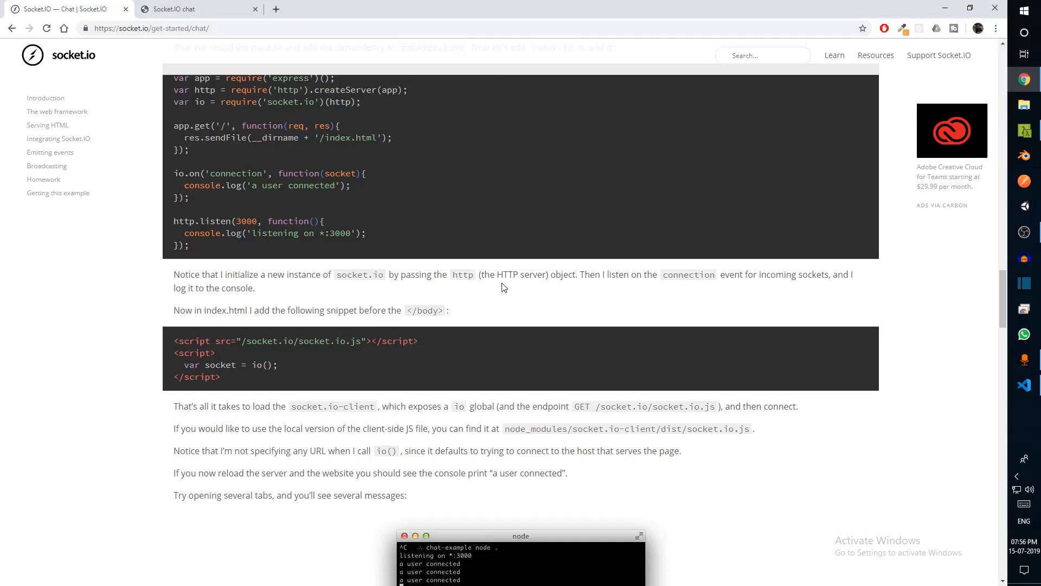
pyautogui.click(173, 8)
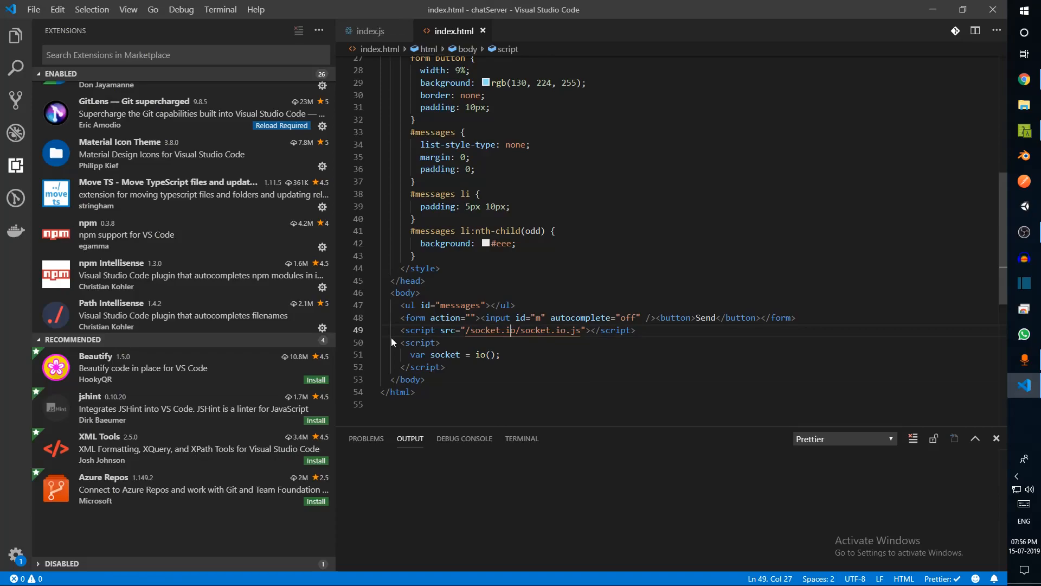
pyautogui.click(369, 31)
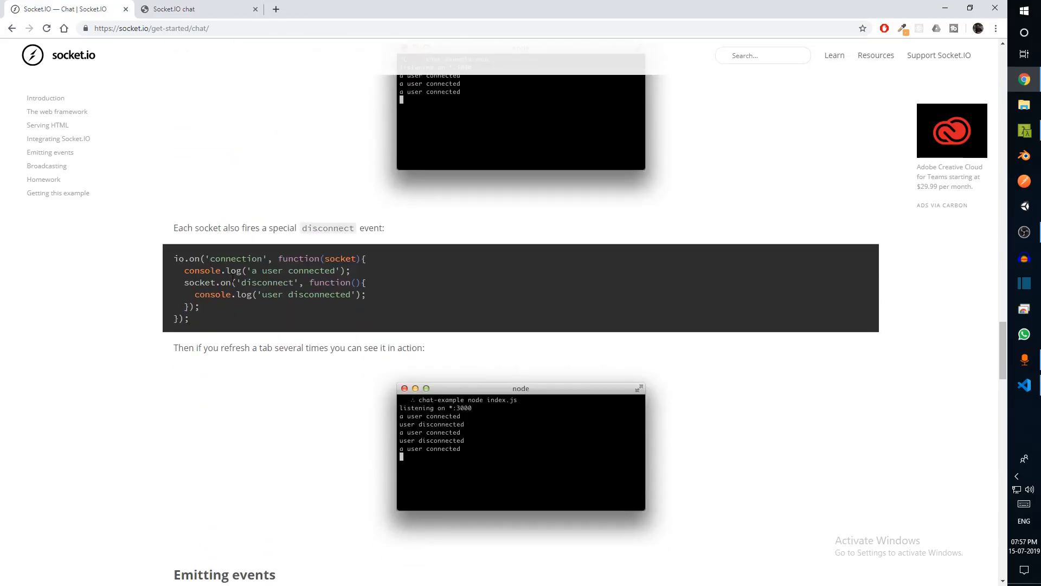
# - Add the 'user disconnected' disconnect handler inside index.js's connection callback, save, and reload localhost:3000
pyautogui.moveTo(184, 282); pyautogui.dragTo(200, 306)
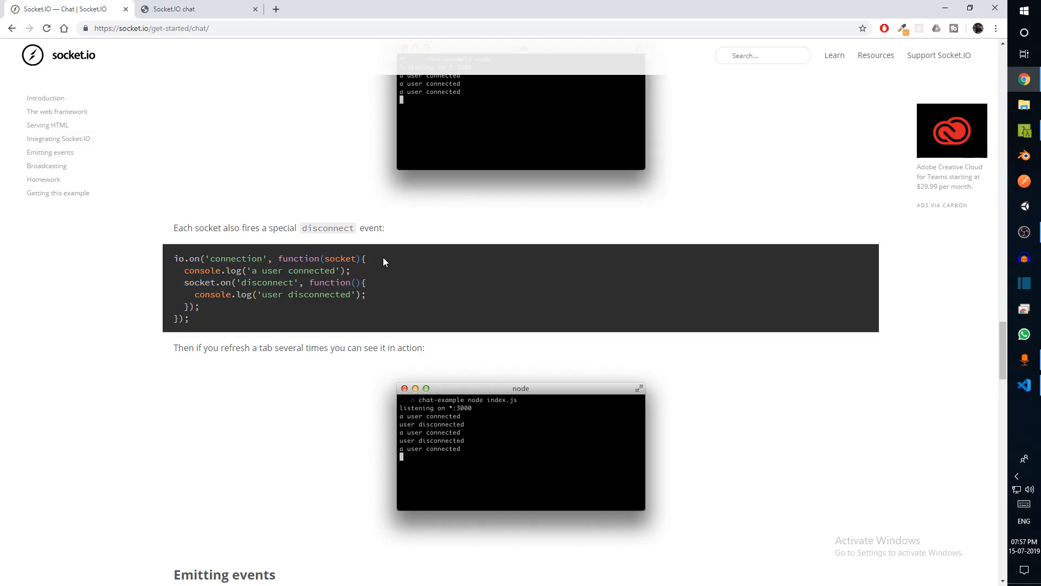
pyautogui.click(197, 9)
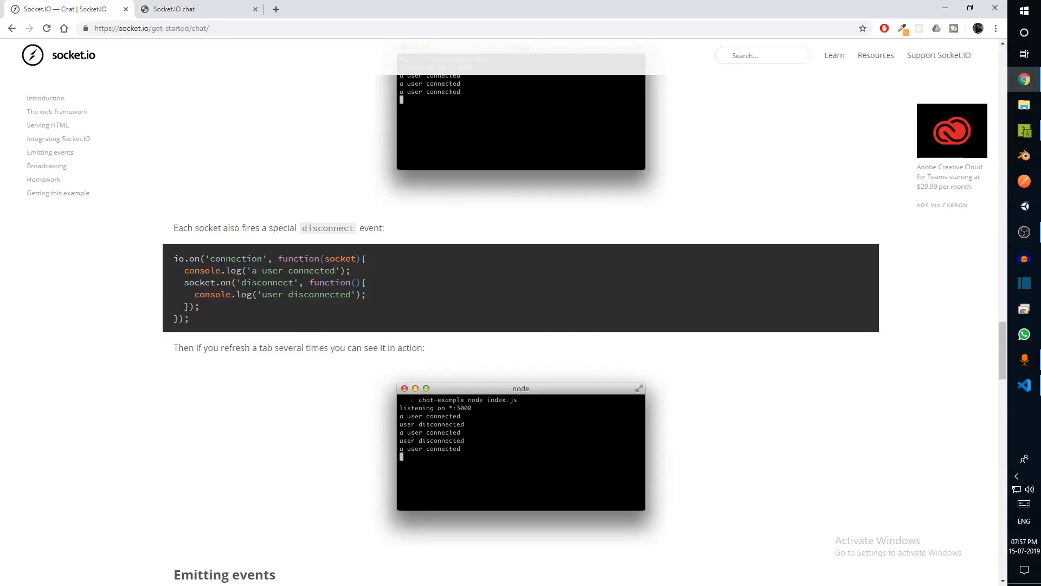
pyautogui.doubleClick(340, 258)
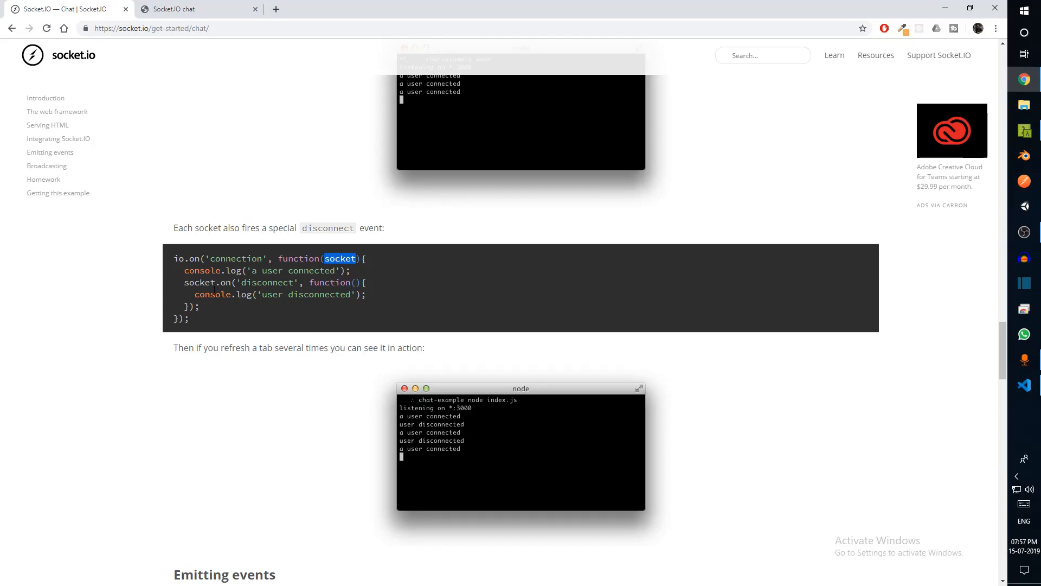
pyautogui.click(193, 9)
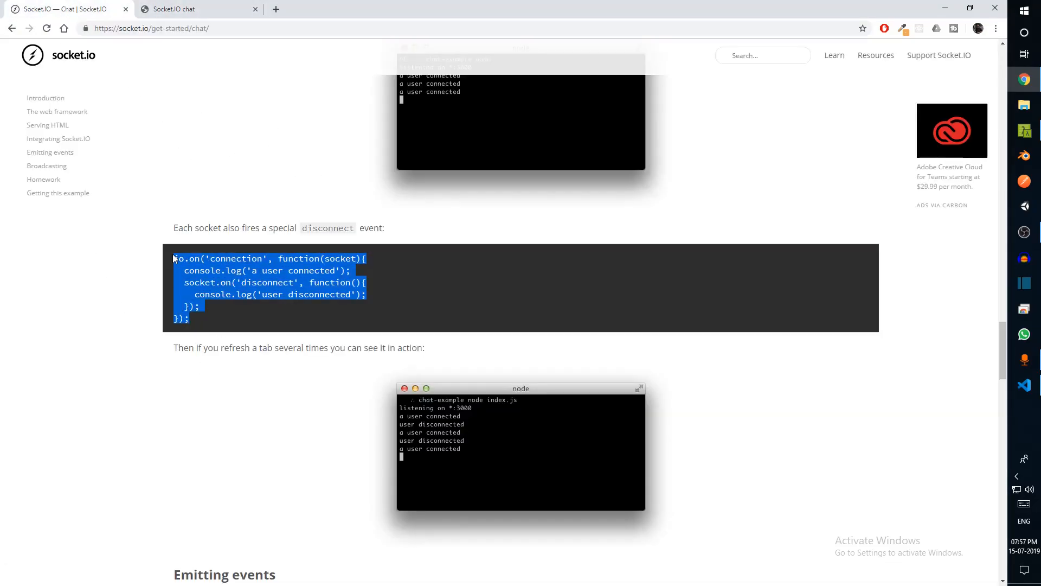
pyautogui.click(1023, 385)
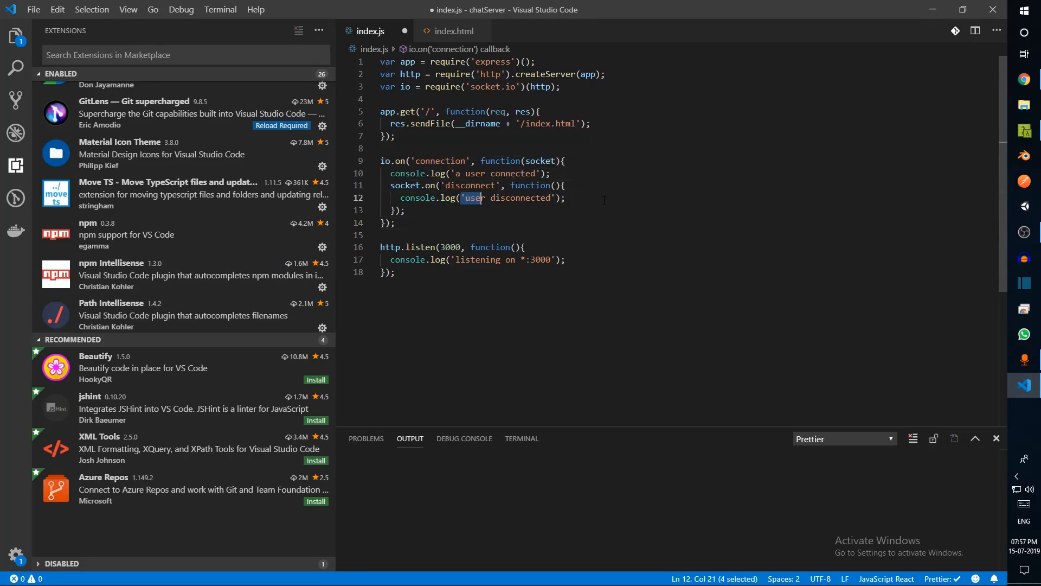
pyautogui.press('alt+tab')
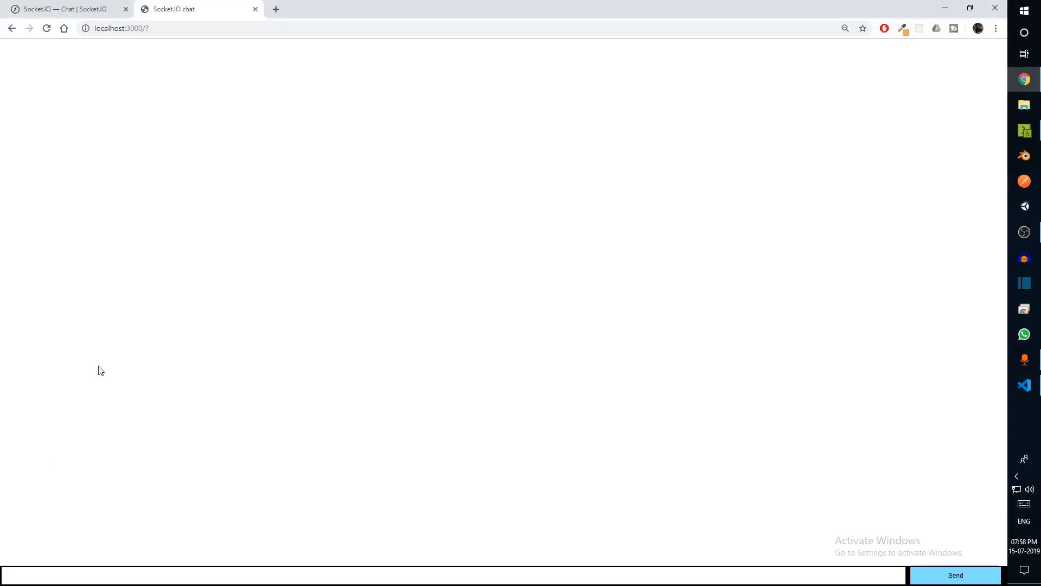
pyautogui.click(1024, 131)
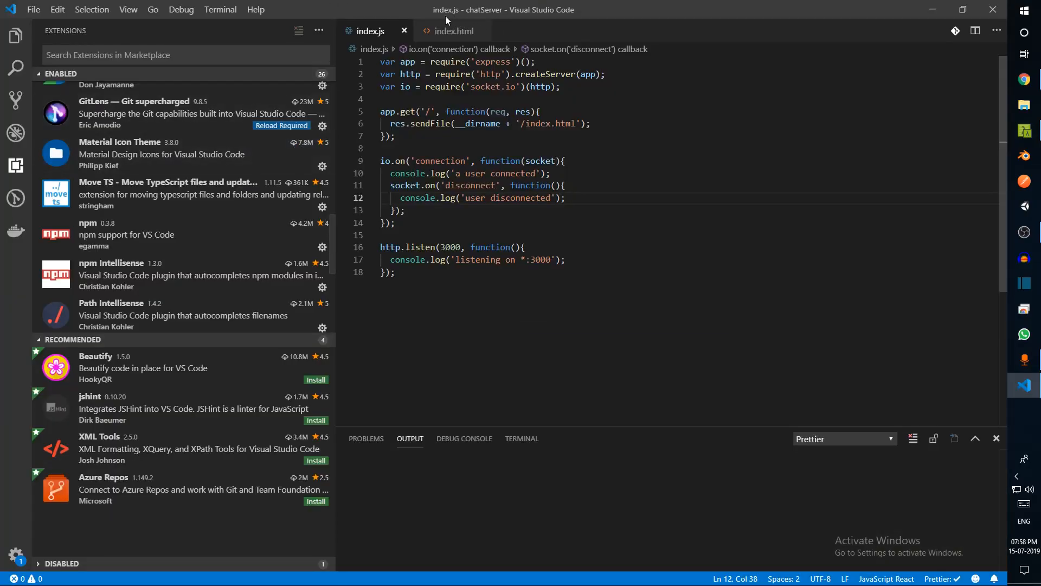
# - Add jQuery and a $('form').submit handler emitting 'chat message' and clearing the input in index.html
pyautogui.click(451, 30)
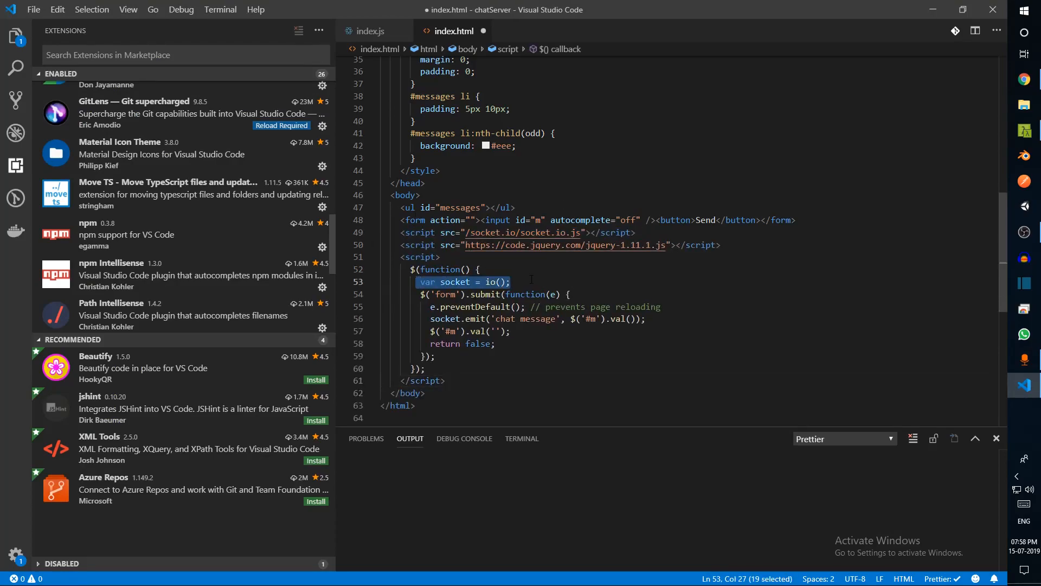
pyautogui.click(510, 282)
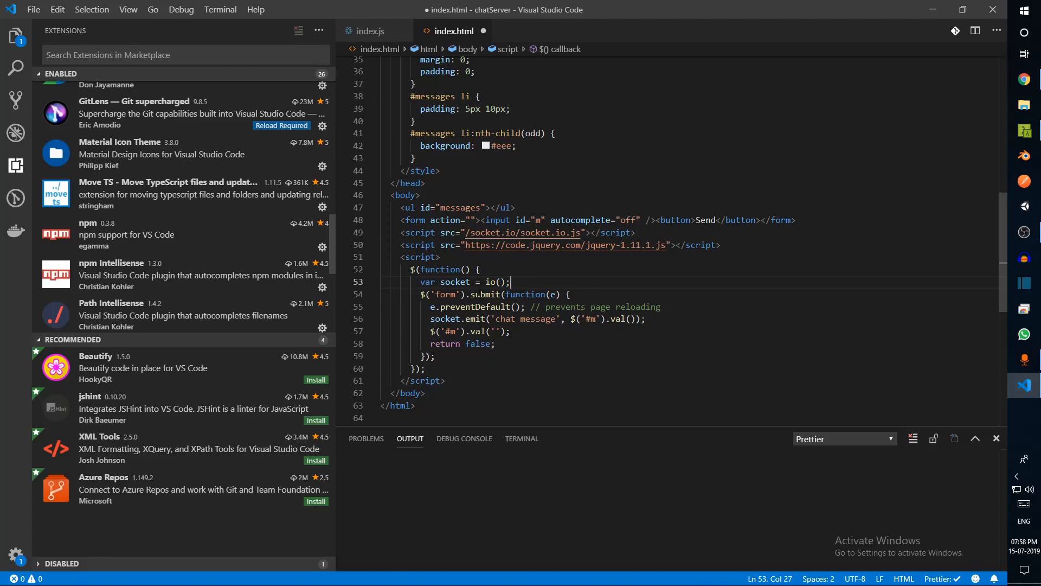
pyautogui.doubleClick(485, 294)
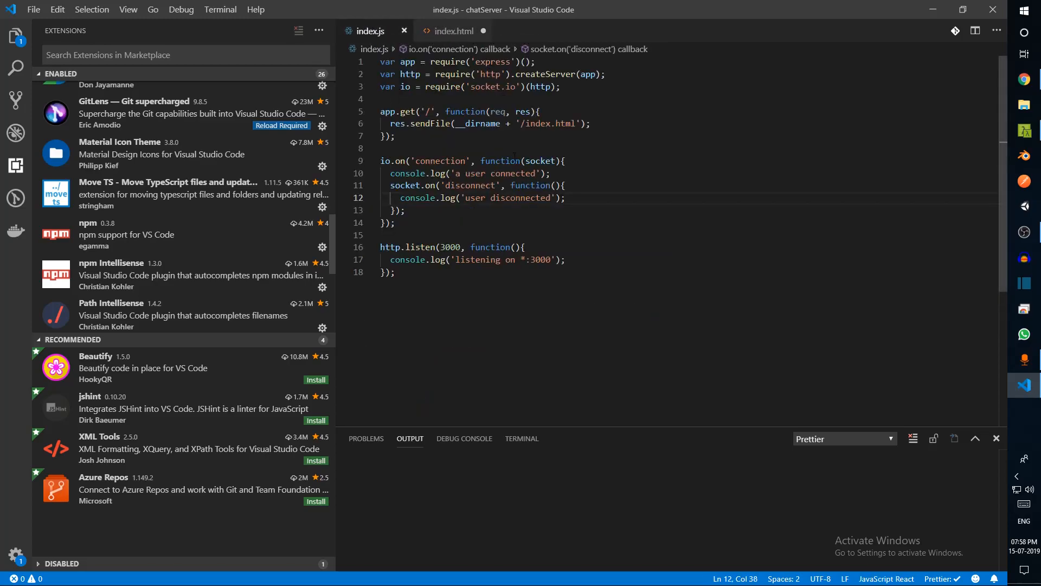
pyautogui.doubleClick(439, 160)
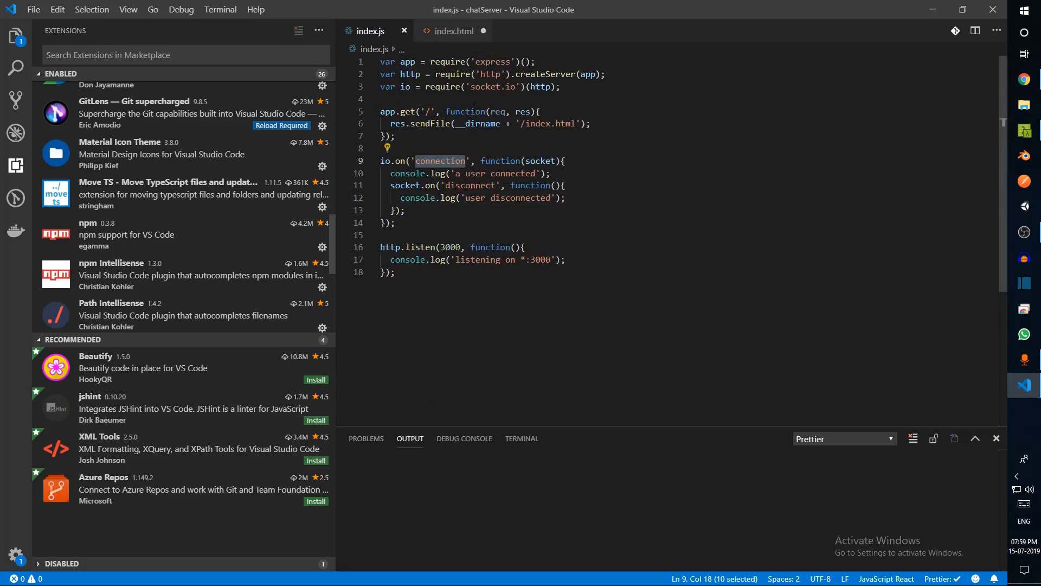
pyautogui.click(453, 31)
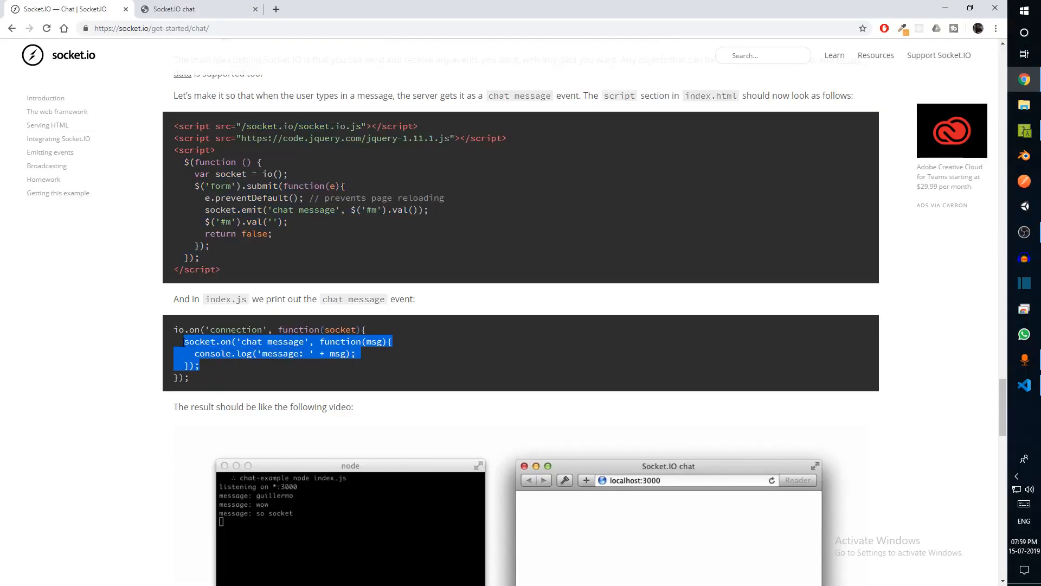
# - Add a socket.on('chat message') console.log handler to index.js, save, send 'Test', and verify the event name matches index.html
pyautogui.press('alt+tab')
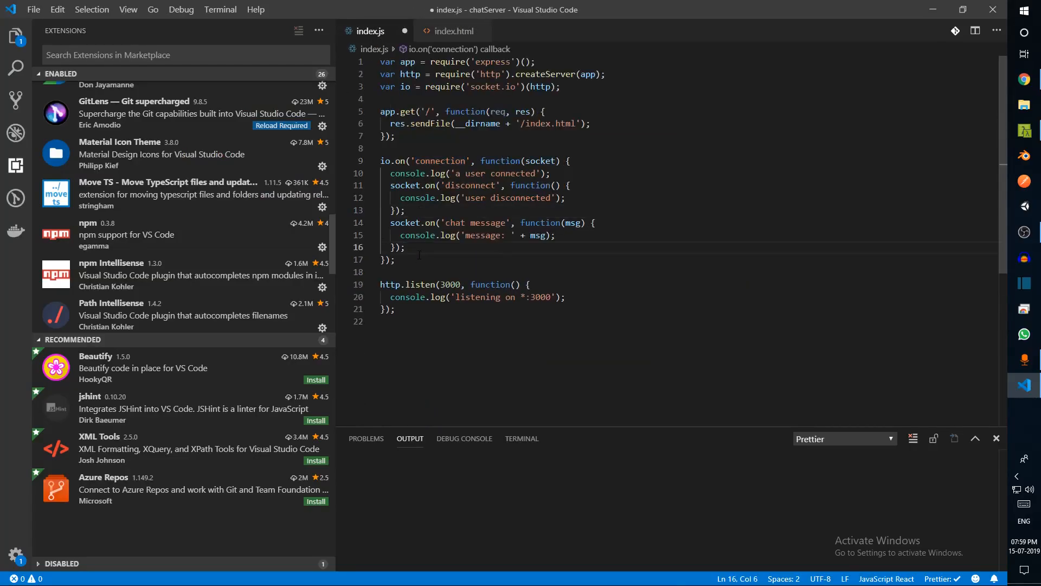
pyautogui.write('Test')
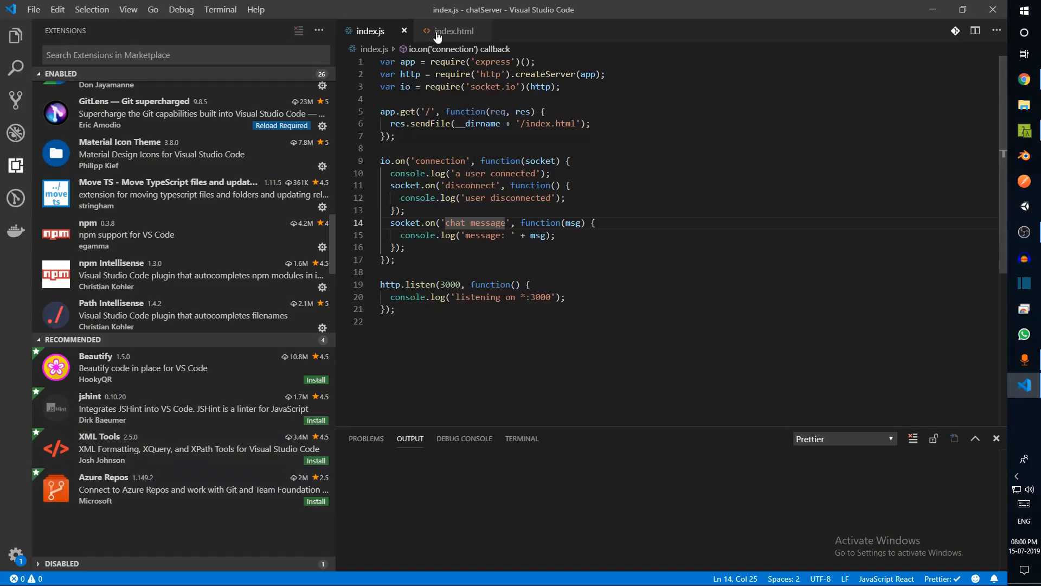
pyautogui.click(451, 30)
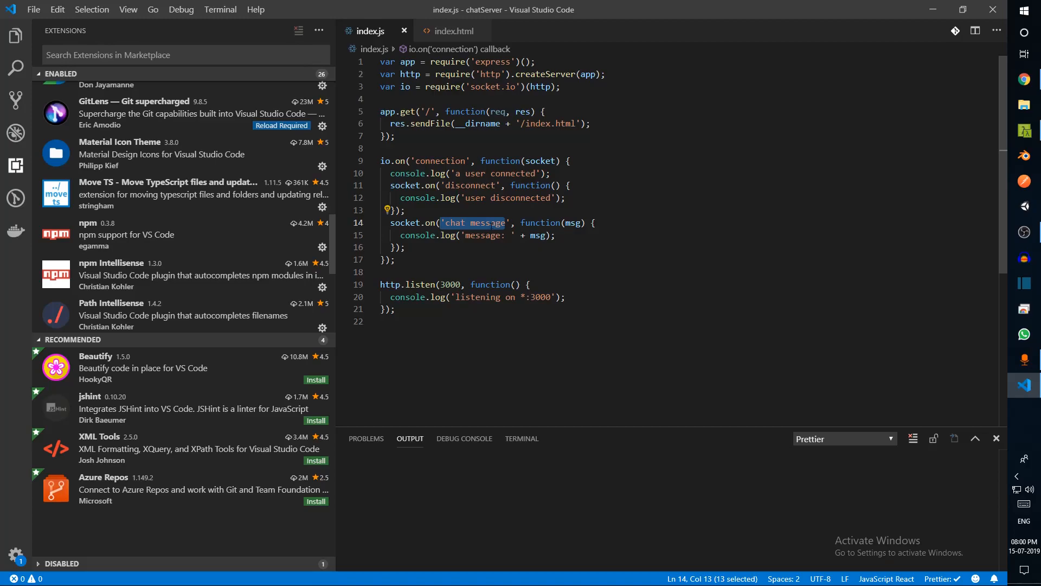
pyautogui.click(442, 223)
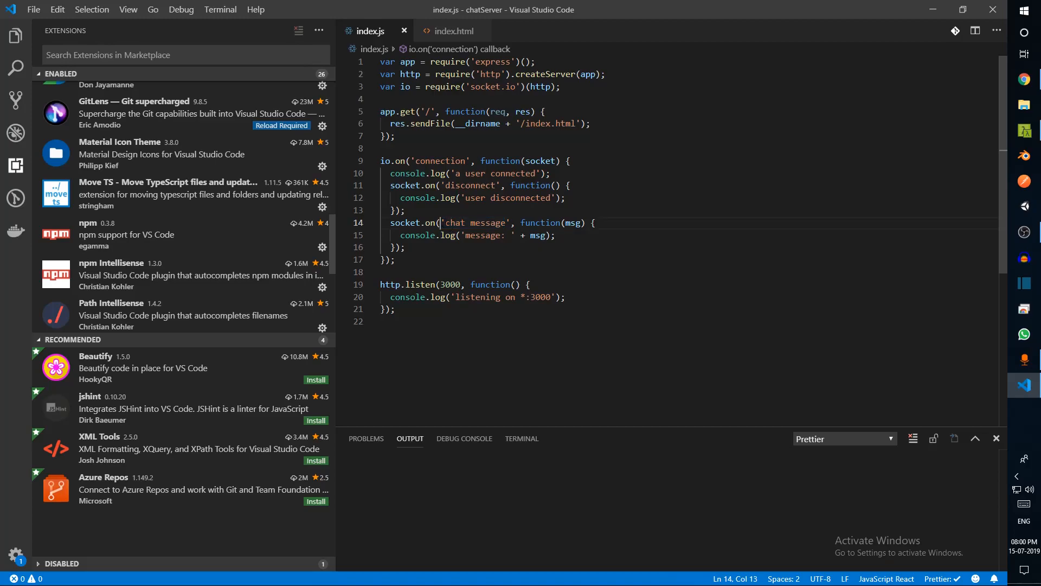
pyautogui.click(454, 31)
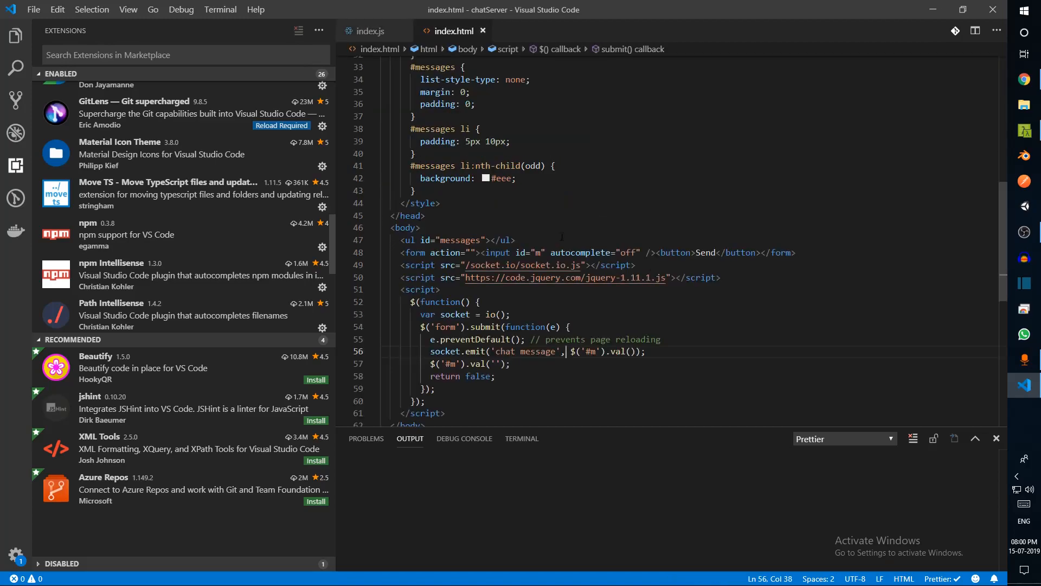
pyautogui.click(370, 31)
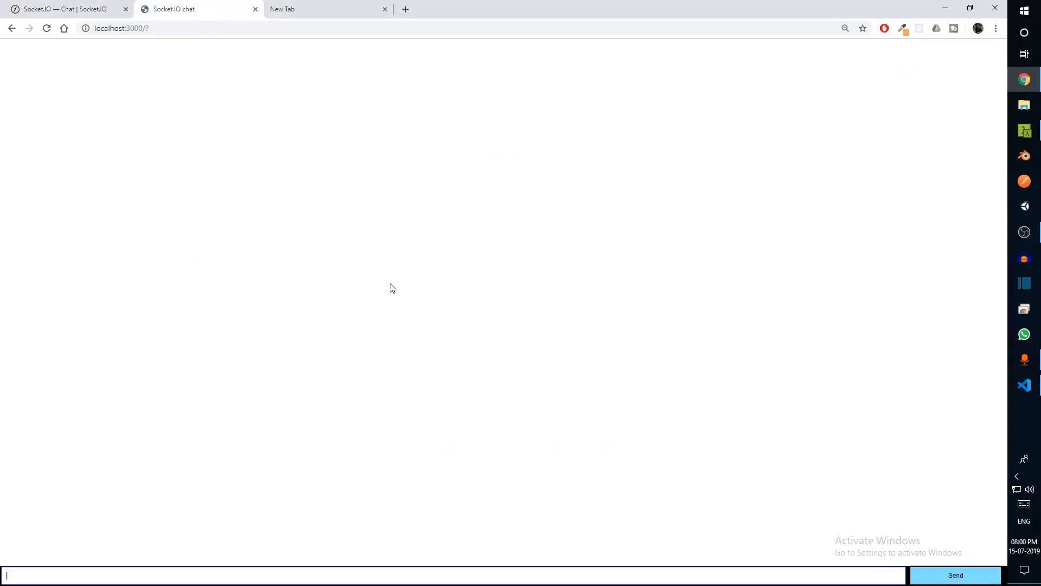
# - Open a second localhost:3000 tab, send 'Test messa', and return to the tutorial's Broadcasting section
pyautogui.click(325, 9)
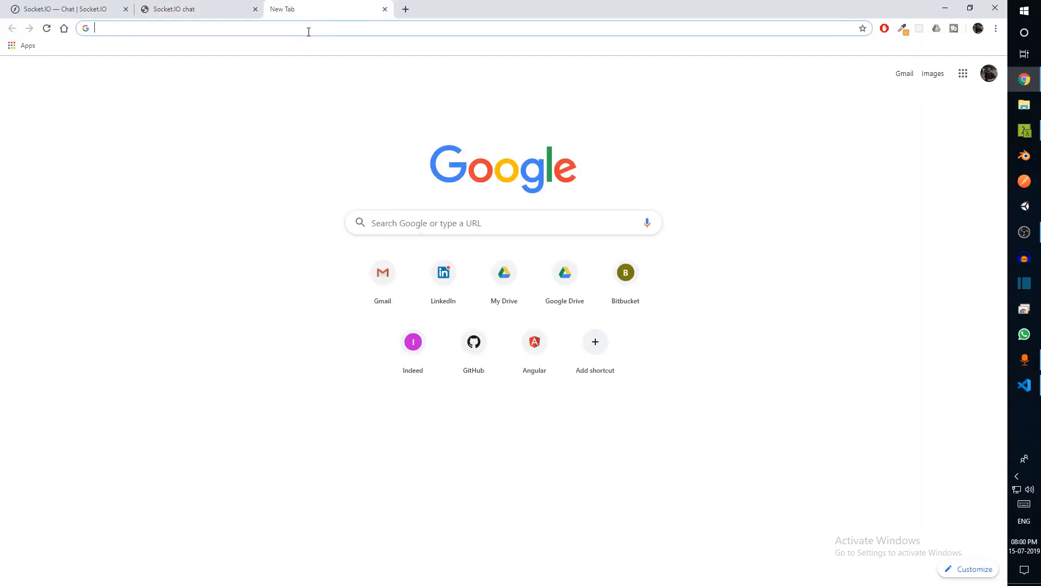
pyautogui.write('localhost:3000/?')
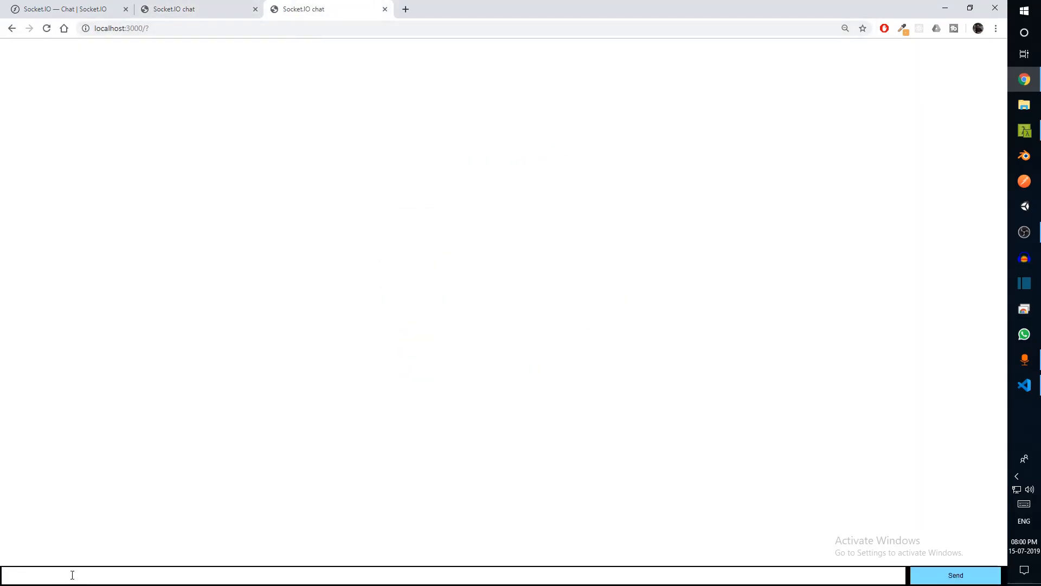
pyautogui.write('Test messa')
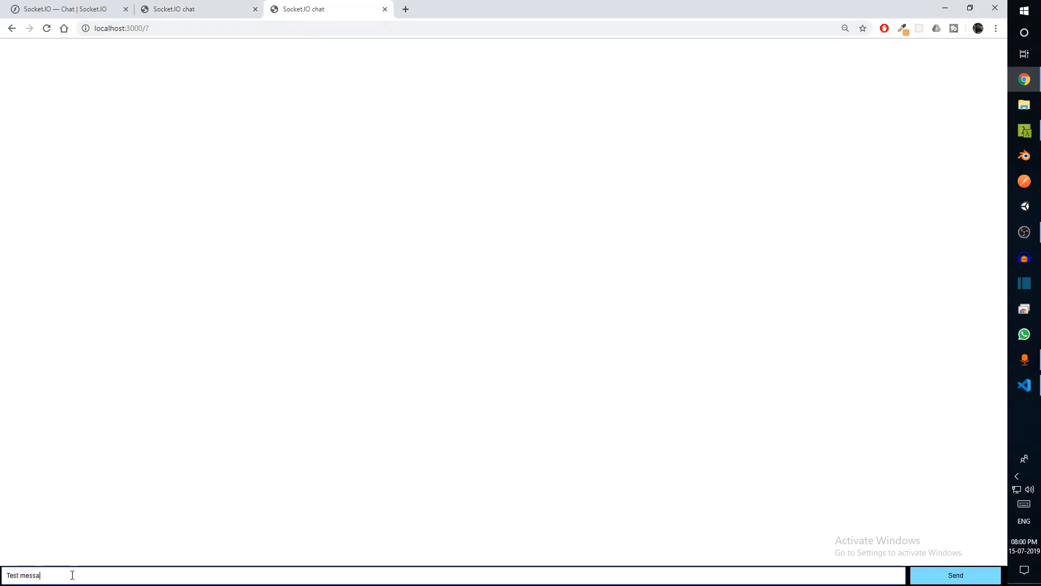
pyautogui.click(174, 10)
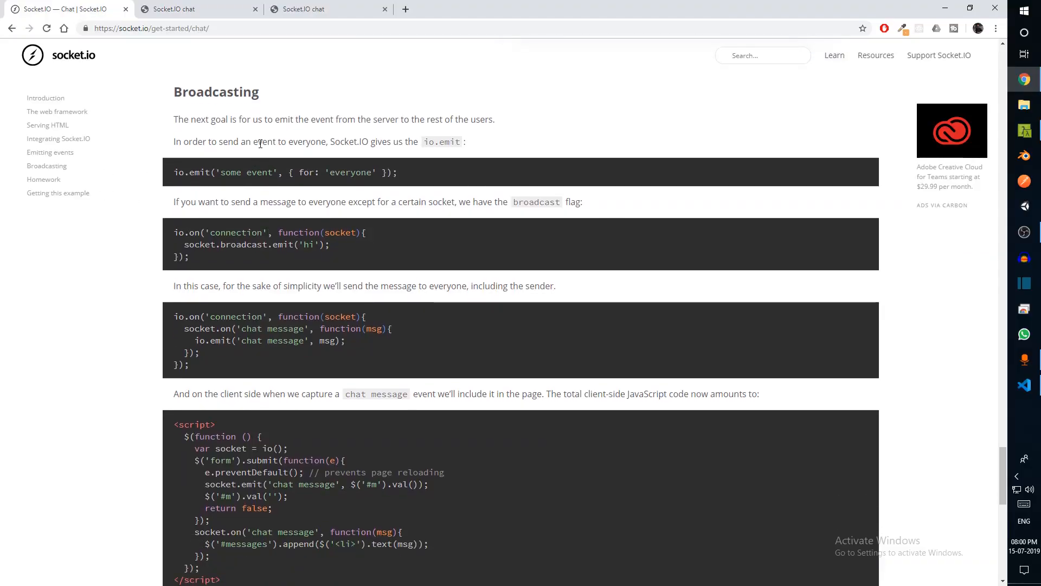
# - Select and copy the Broadcasting example's socket.on('chat message') handler with io.emit
pyautogui.click(325, 9)
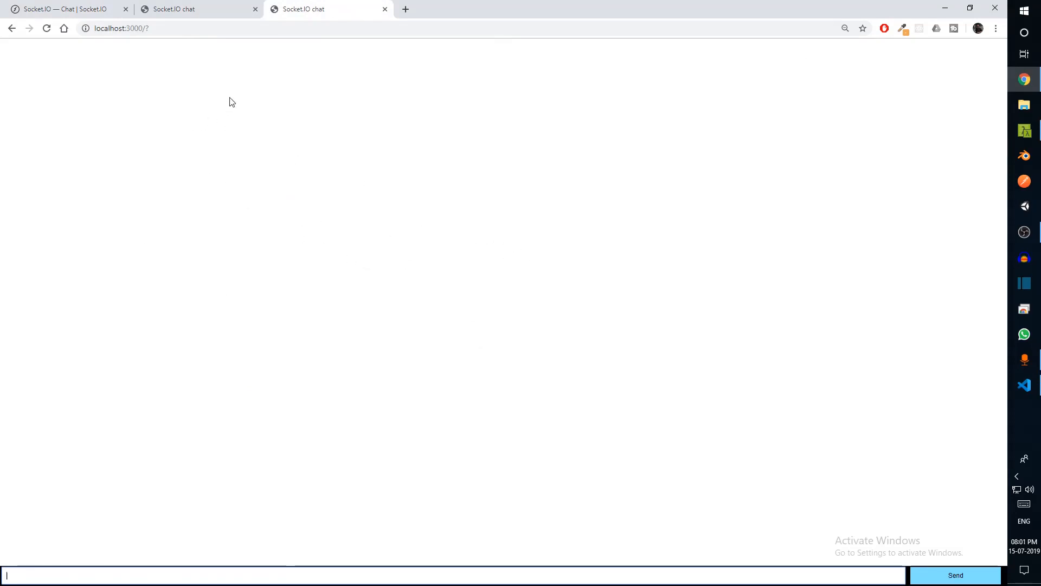
pyautogui.click(63, 9)
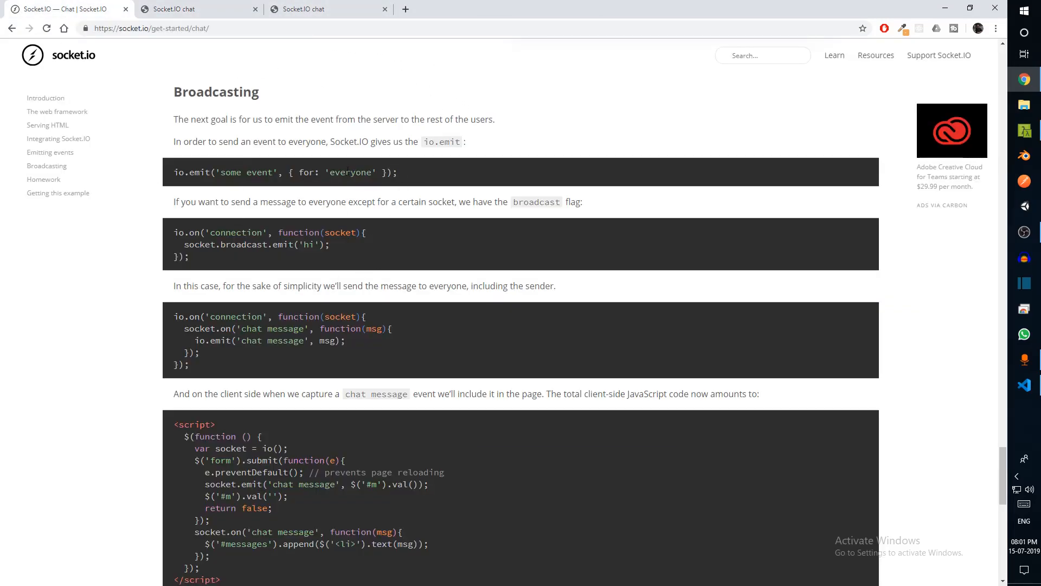
pyautogui.doubleClick(215, 91)
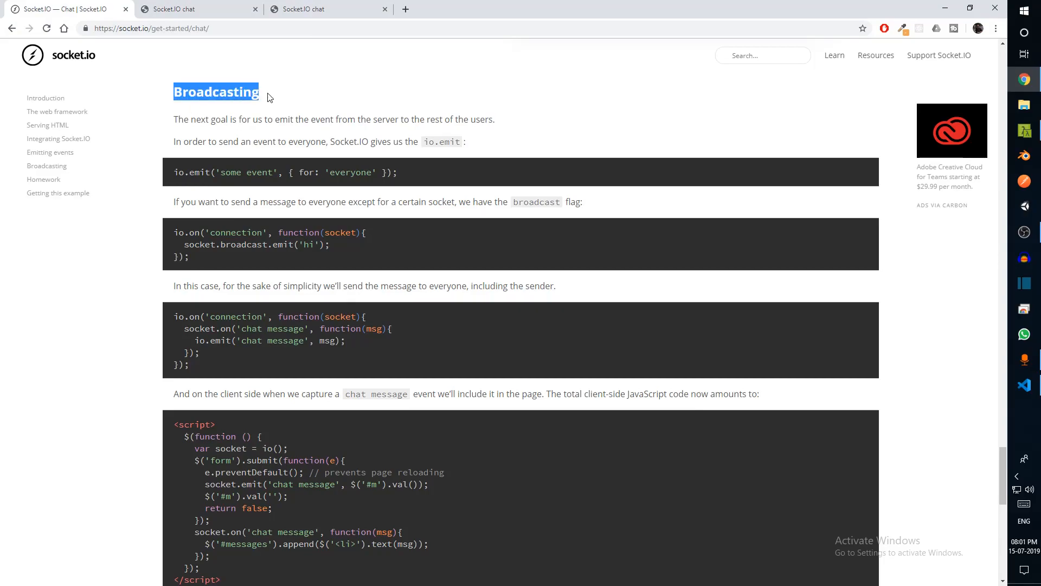
pyautogui.click(169, 177)
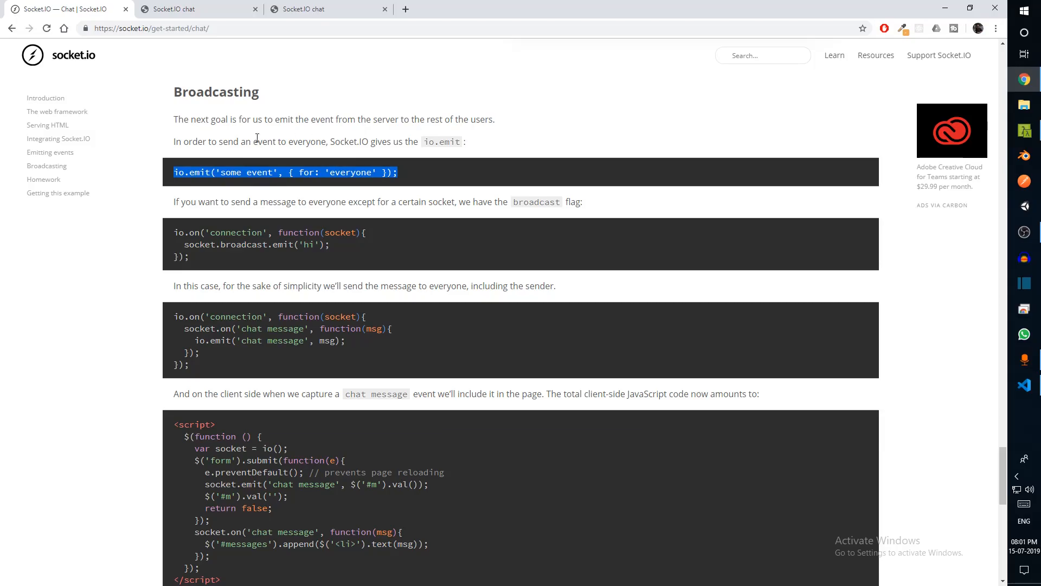
pyautogui.click(241, 254)
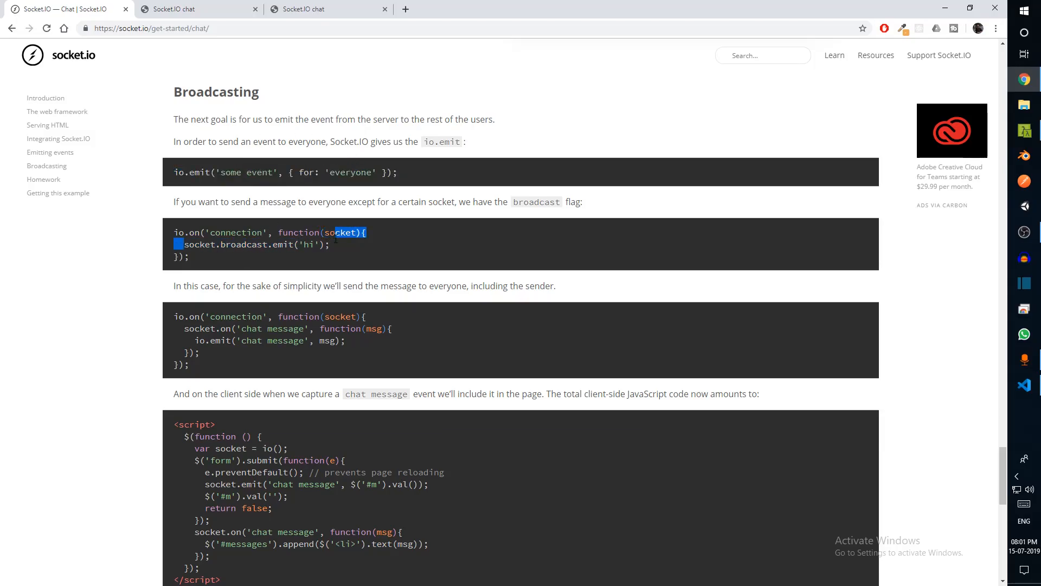
pyautogui.moveTo(252, 202); pyautogui.dragTo(455, 202)
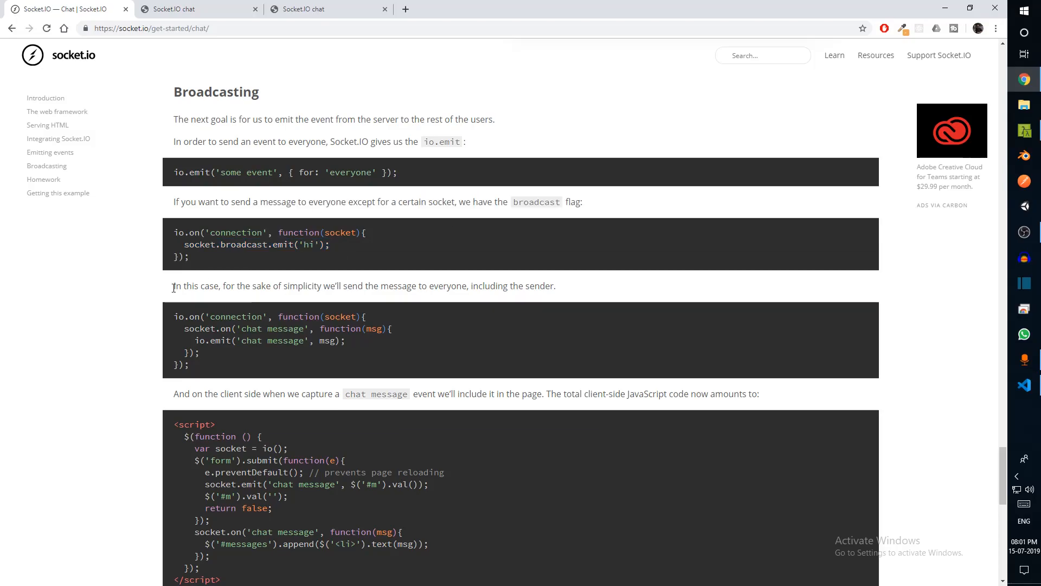
pyautogui.moveTo(174, 173); pyautogui.dragTo(368, 172)
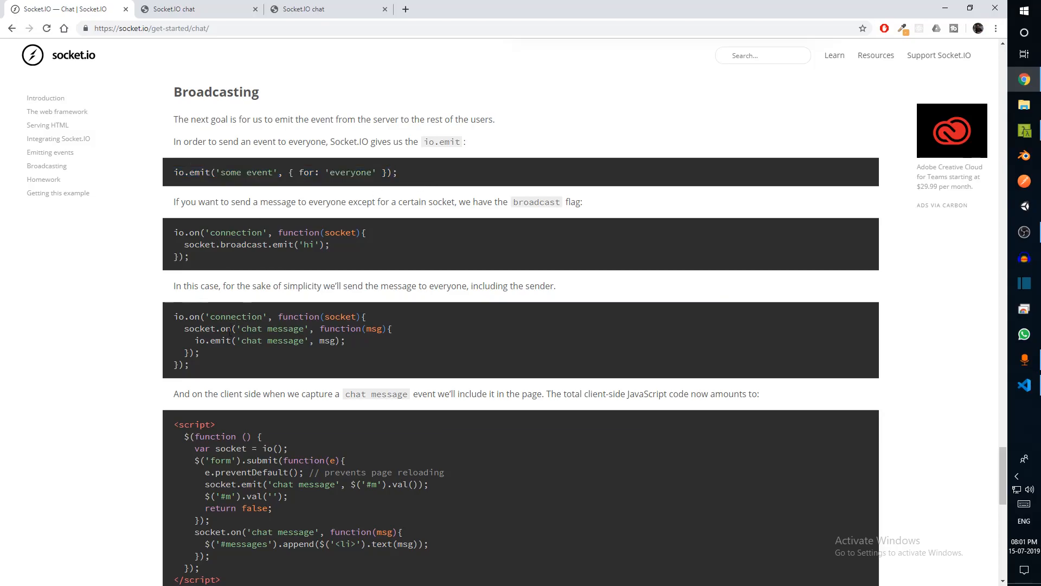
pyautogui.moveTo(185, 328); pyautogui.dragTo(200, 352)
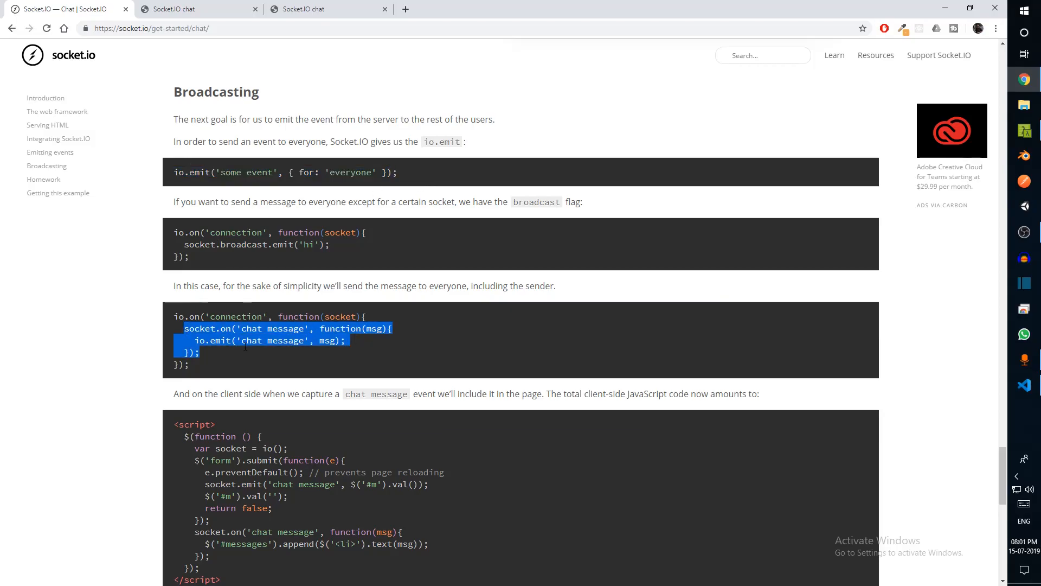
pyautogui.press('alt+tab')
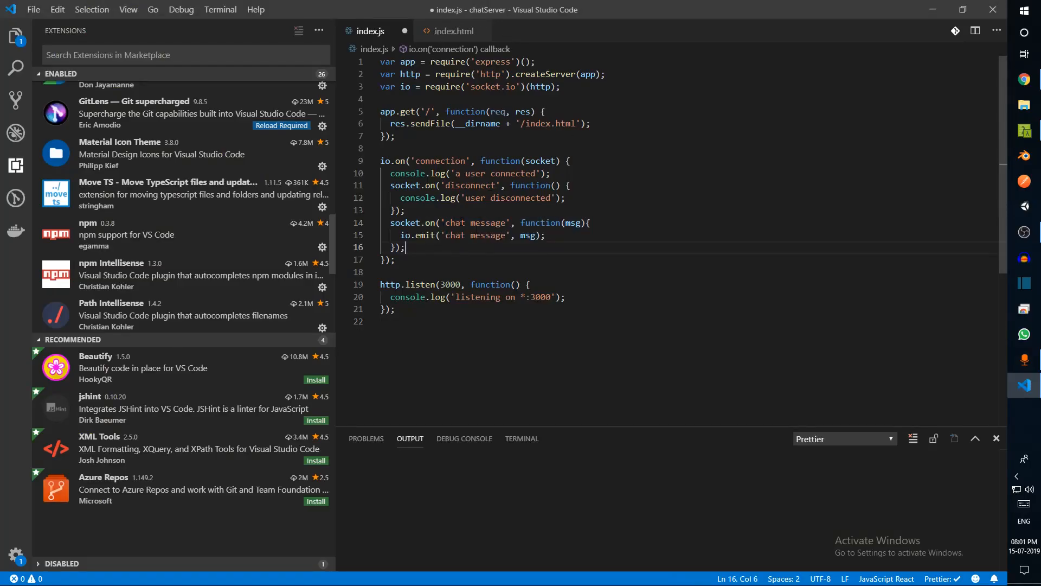
# - Add the io.emit chat message handler to index.js and compare it with the socket.on listener in index.html
pyautogui.doubleClick(424, 236)
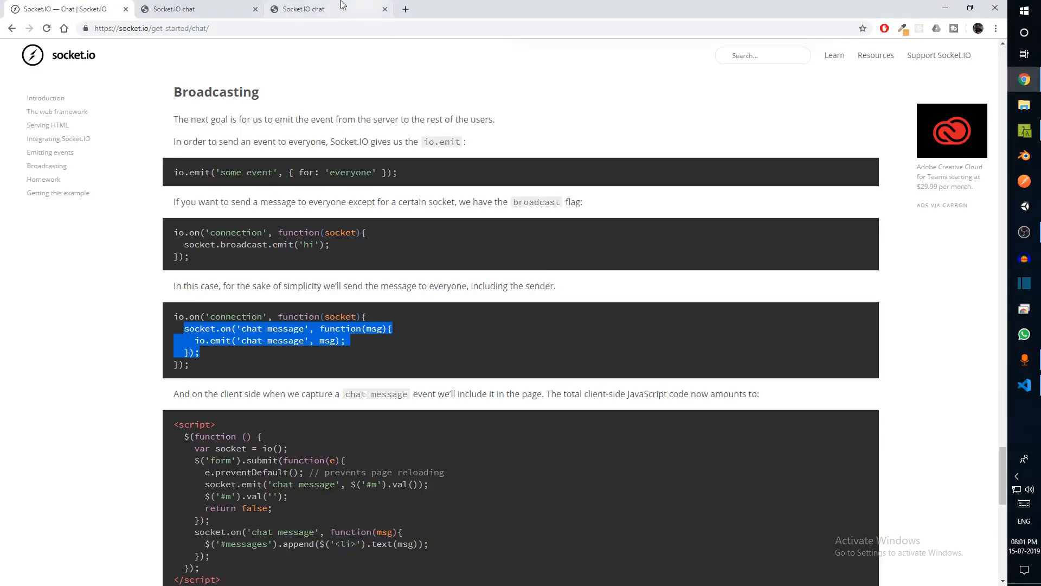
pyautogui.scroll(-3)
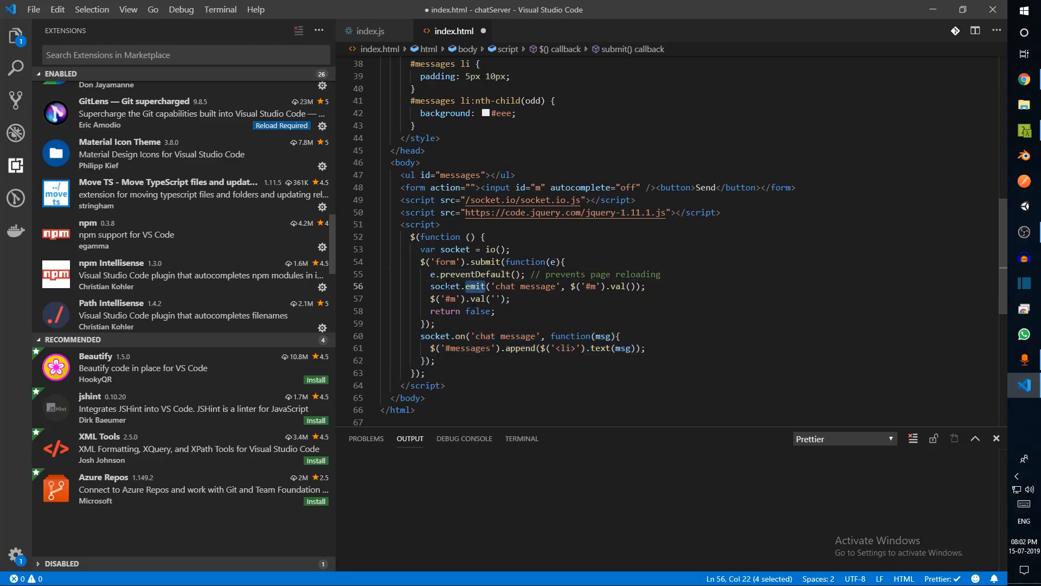
pyautogui.click(368, 30)
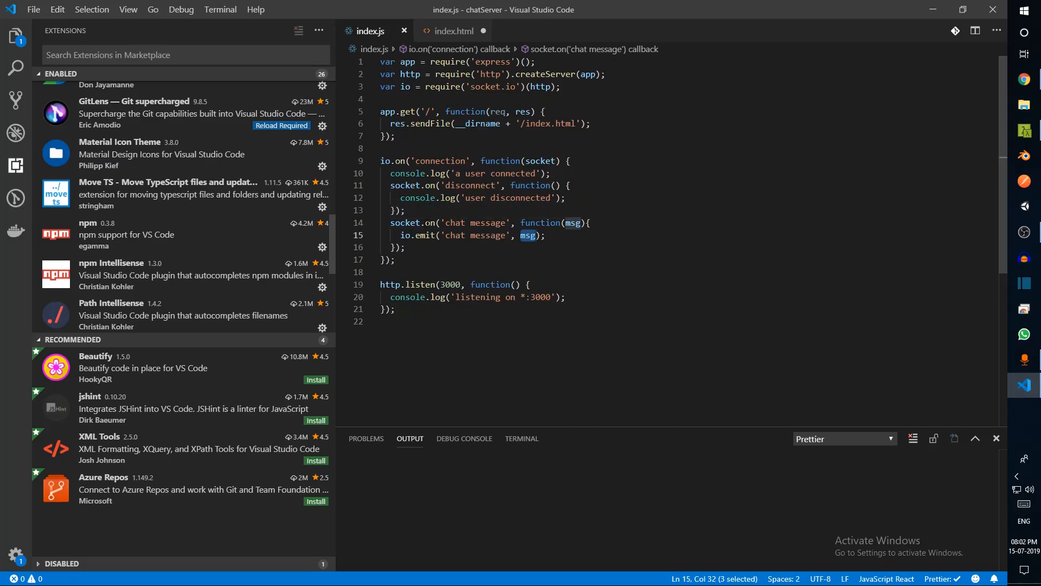
pyautogui.click(452, 31)
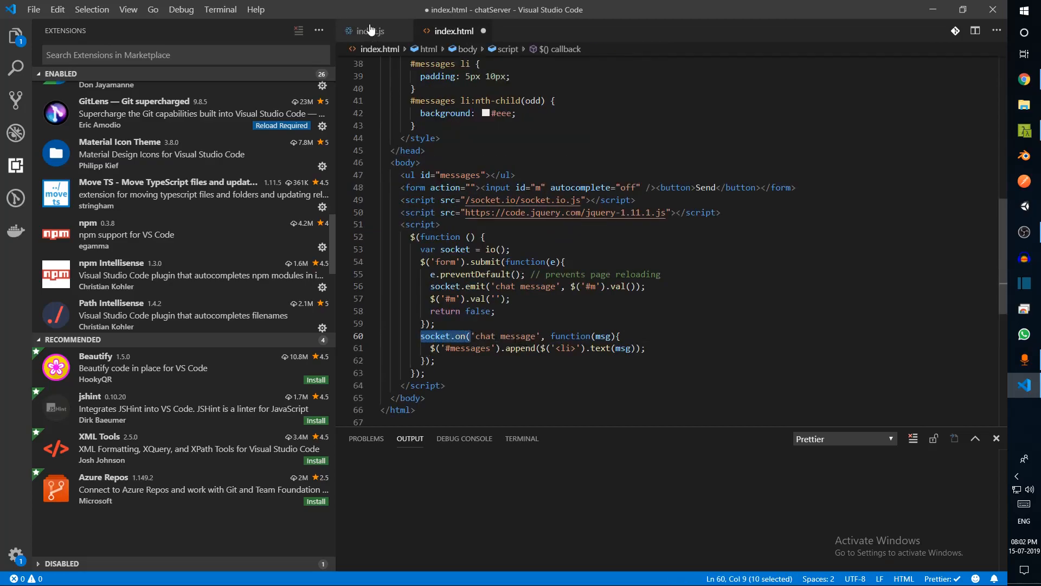
pyautogui.click(369, 31)
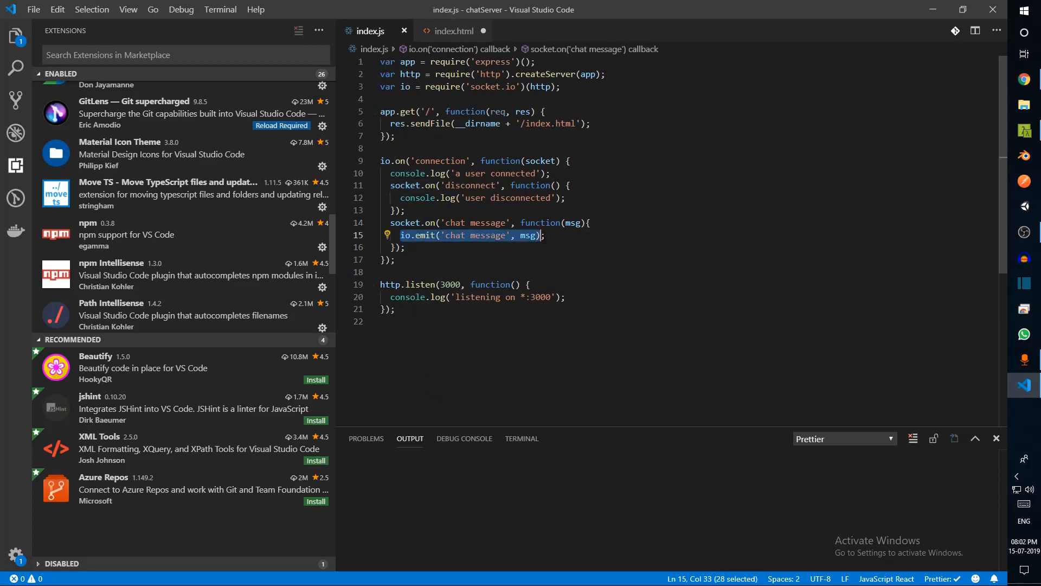
pyautogui.click(453, 30)
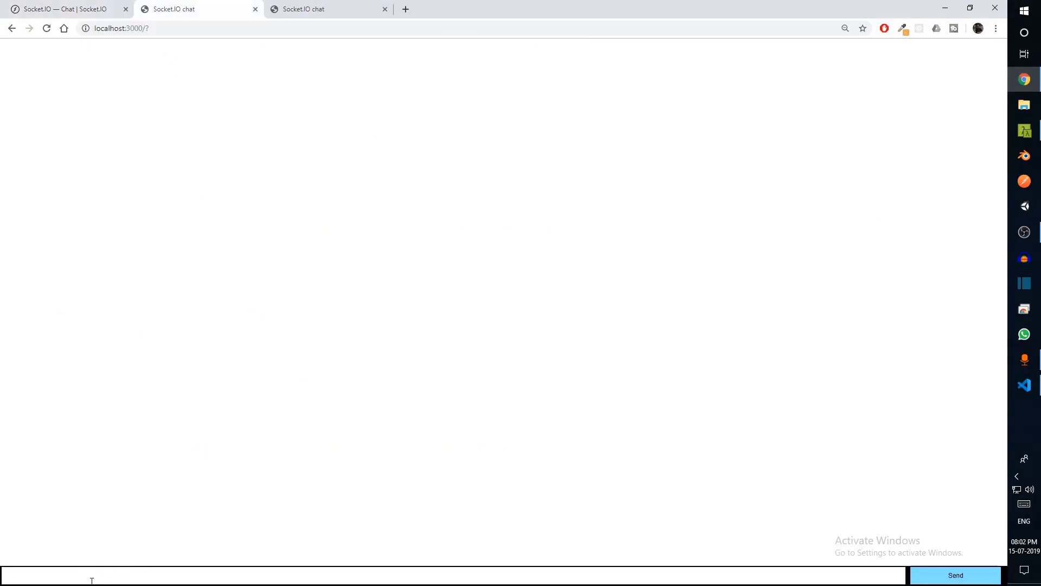
# - Send 'Heyy'' and 'Welcome' in the chat and confirm they appear in the other open chat tabs
pyautogui.write("Heyy'")
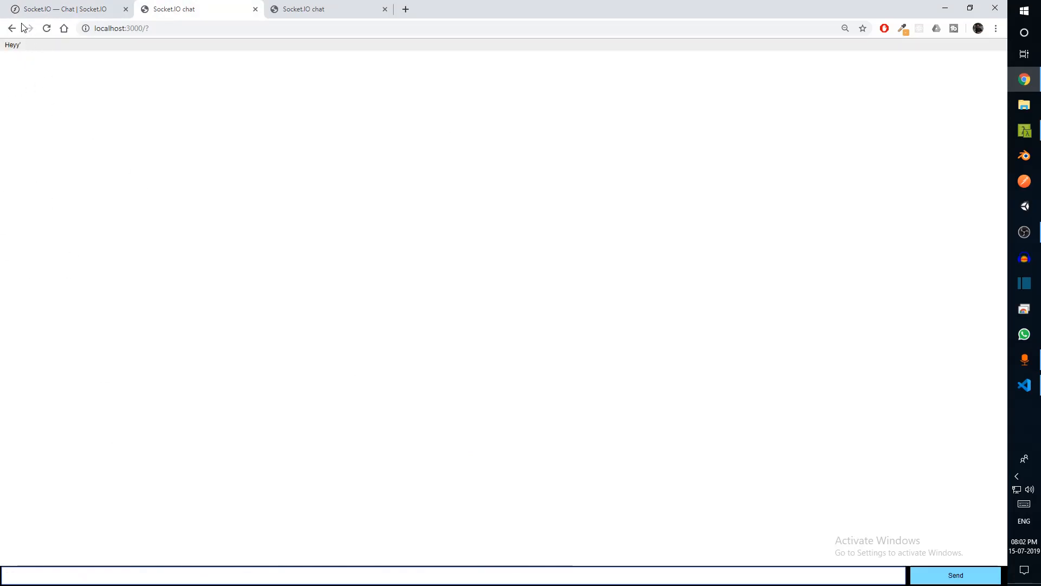
pyautogui.write('We')
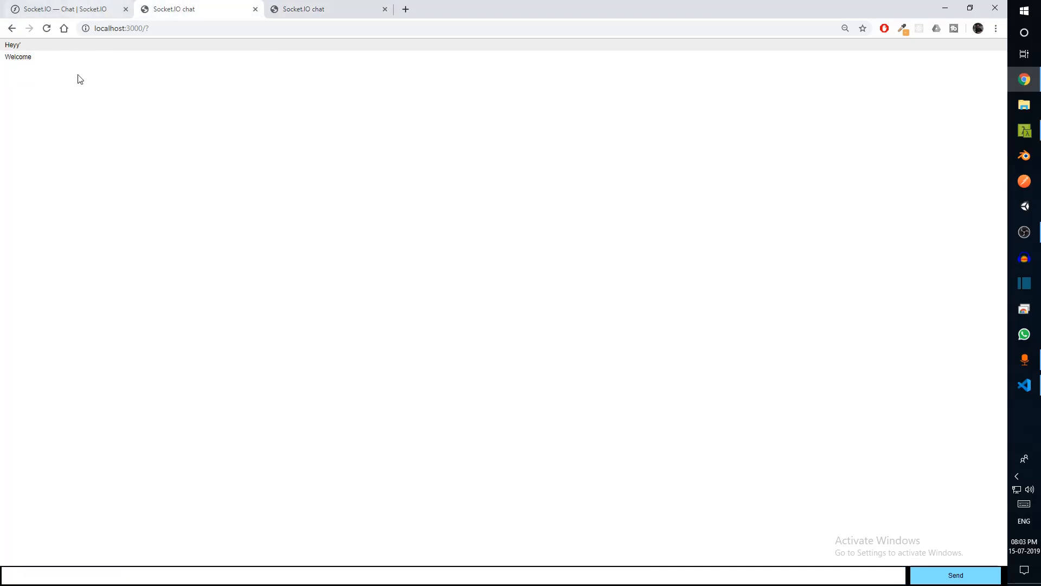
pyautogui.click(66, 9)
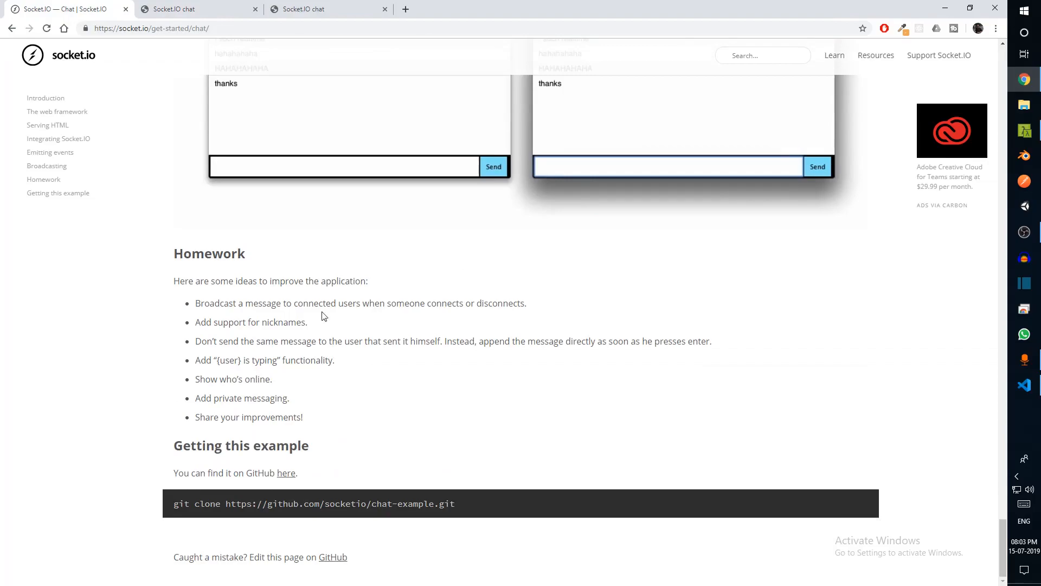
pyautogui.click(328, 9)
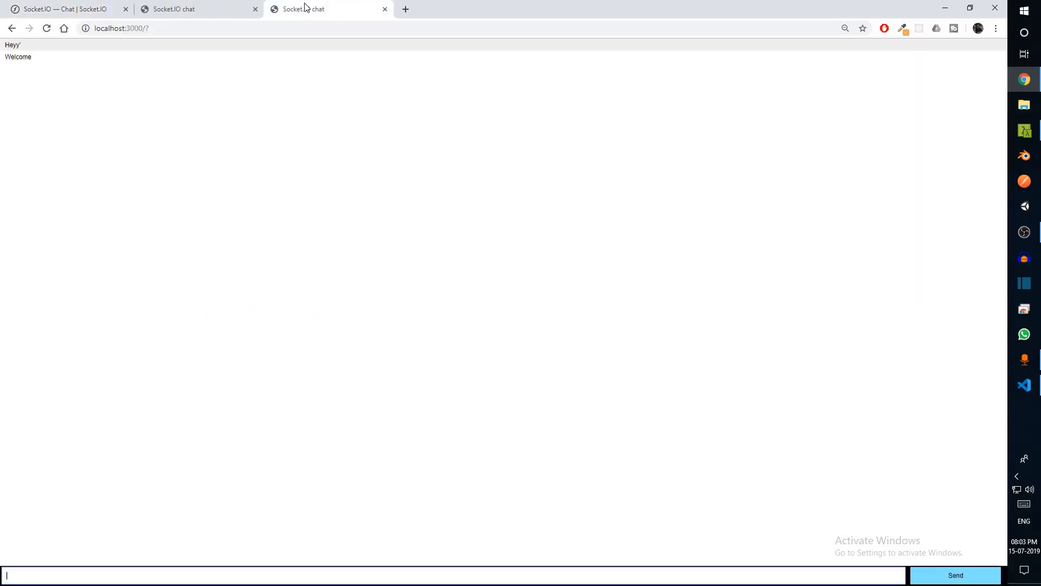
pyautogui.click(200, 9)
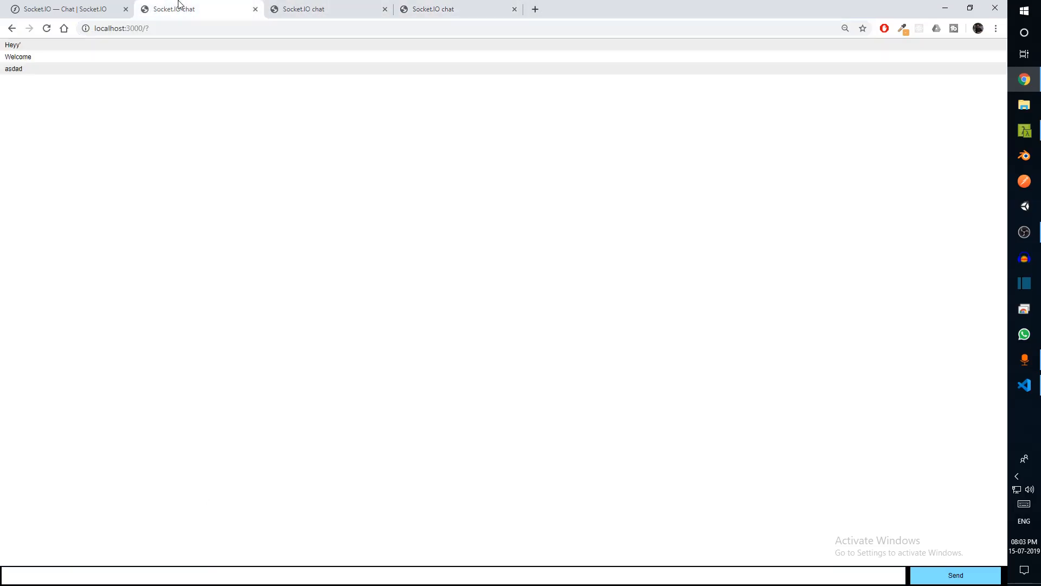
pyautogui.moveTo(520, 52)
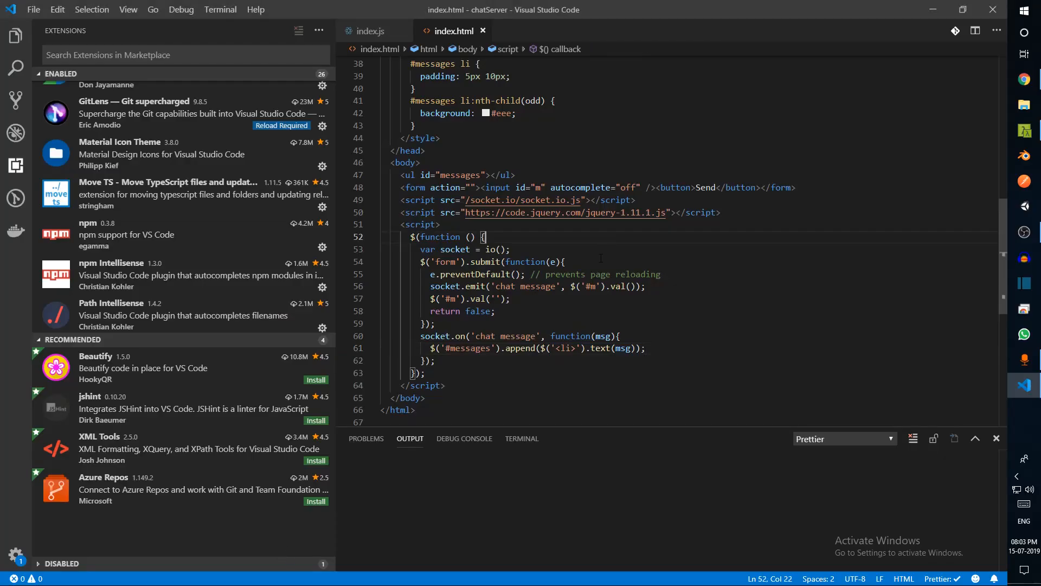
pyautogui.moveTo(600, 260)
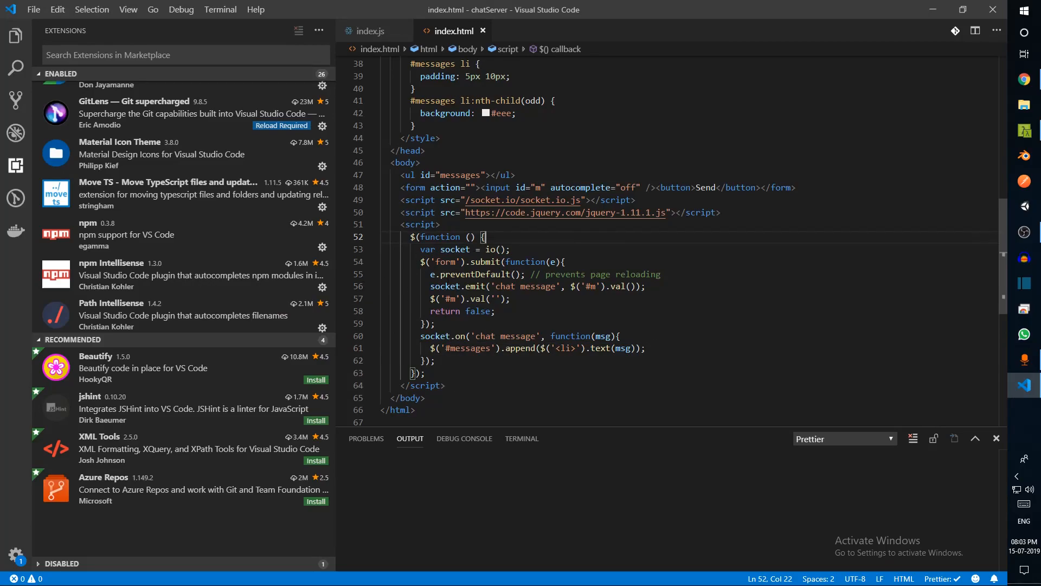
pyautogui.click(507, 298)
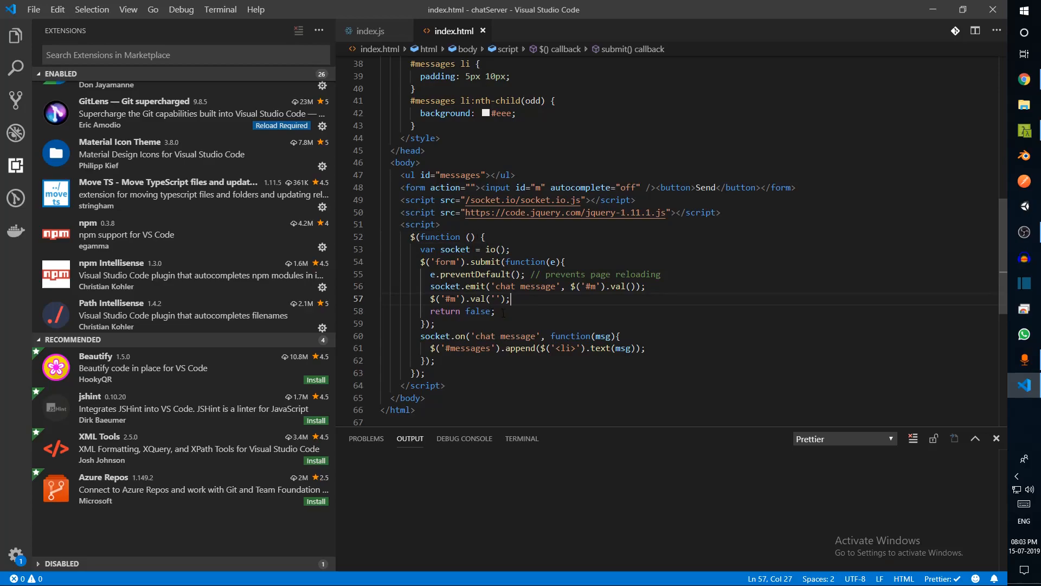